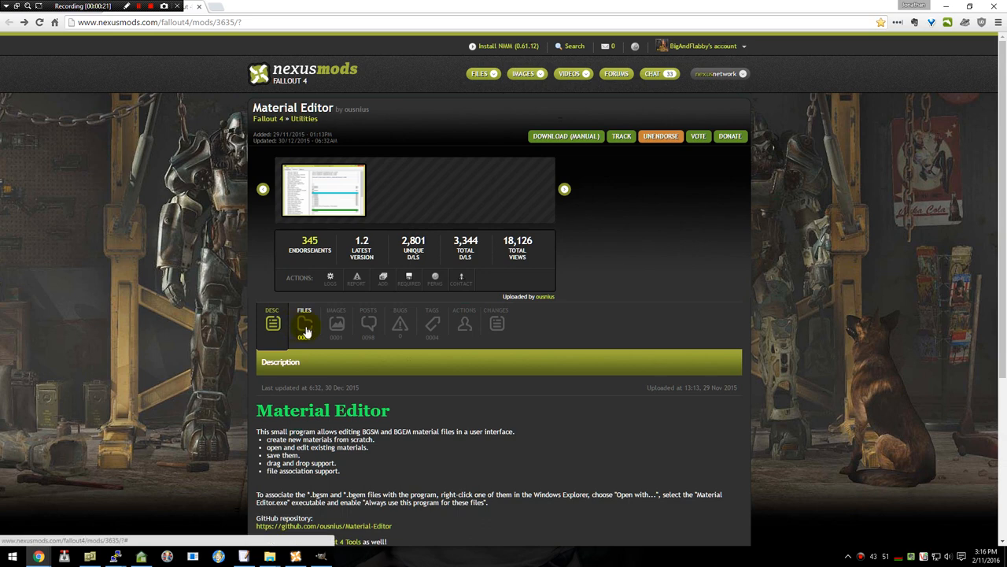
Start the manual download of Material Editor from its Nexus Mods Files listing.
click(305, 327)
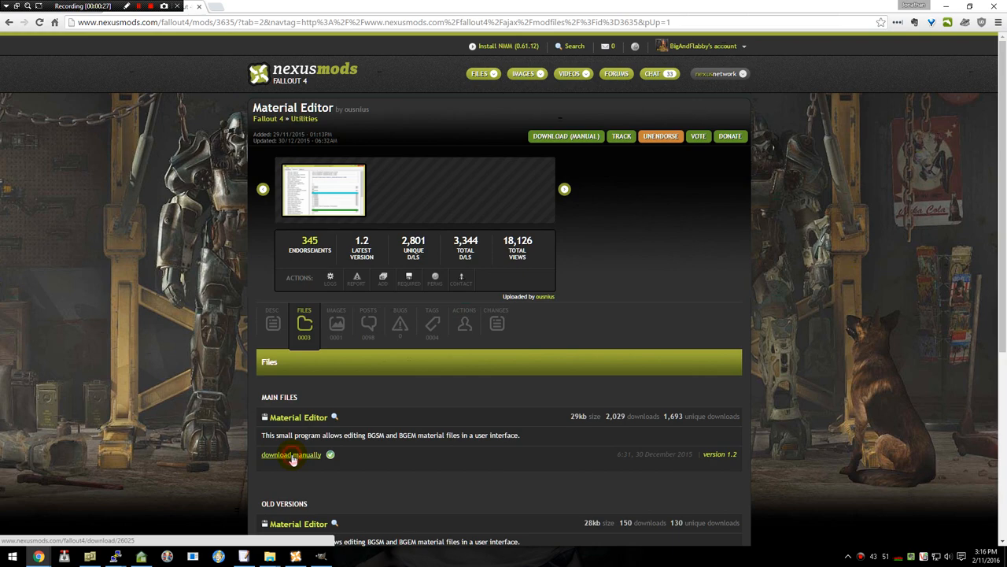
click(291, 453)
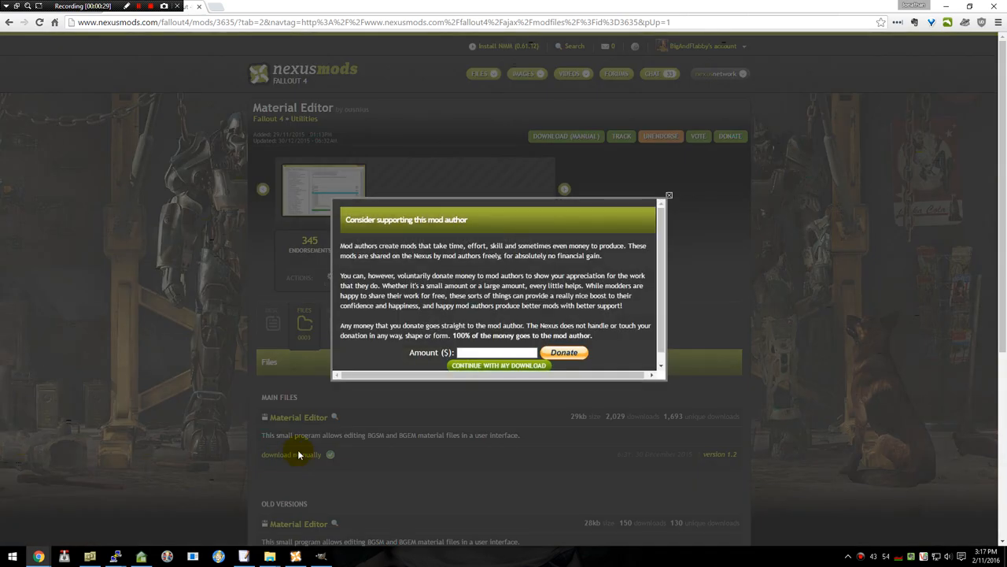
mouse_move(497, 365)
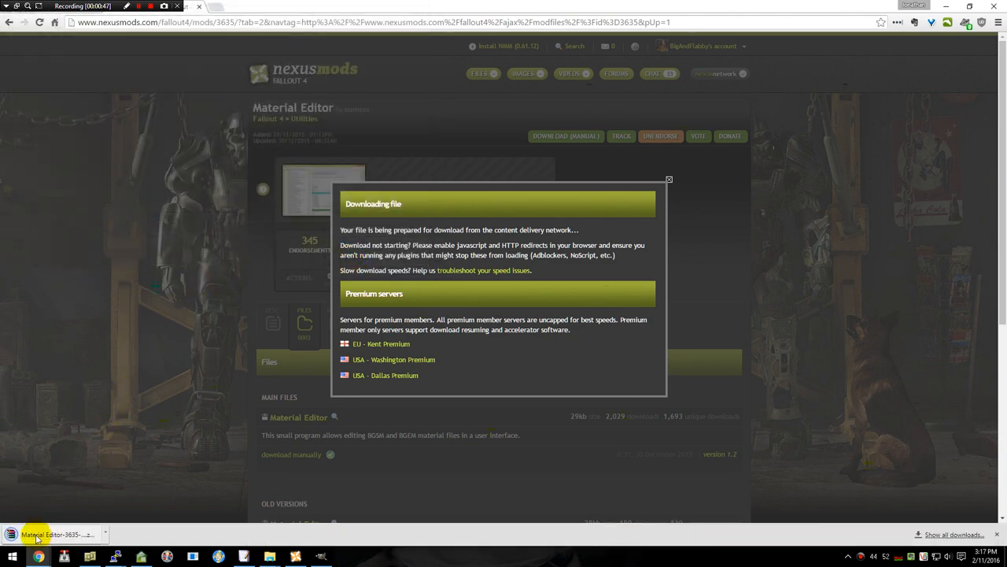
Extract Material Editor.exe from the archive into the FO4 Tutorials folder and close WinRAR.
click(47, 533)
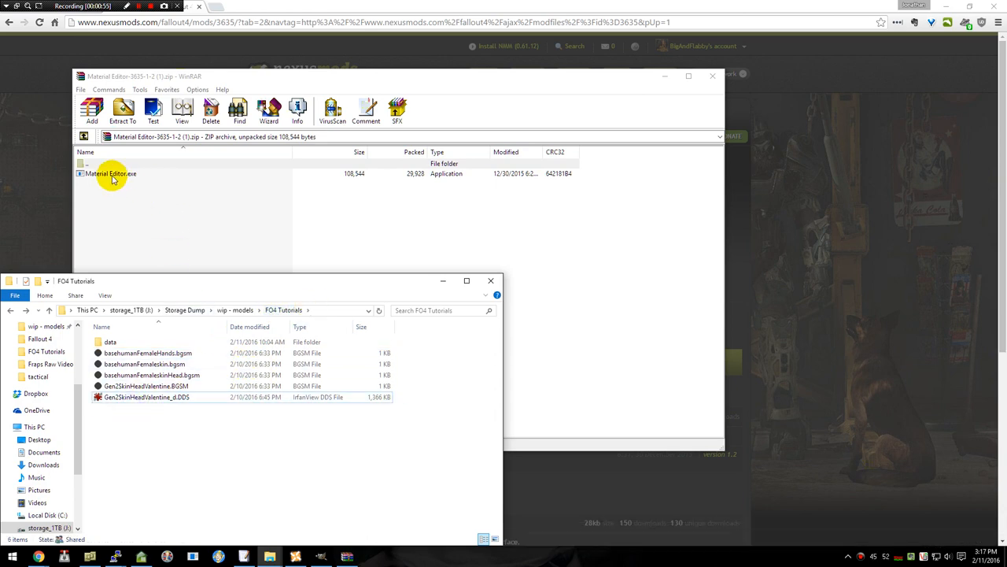
click(110, 172)
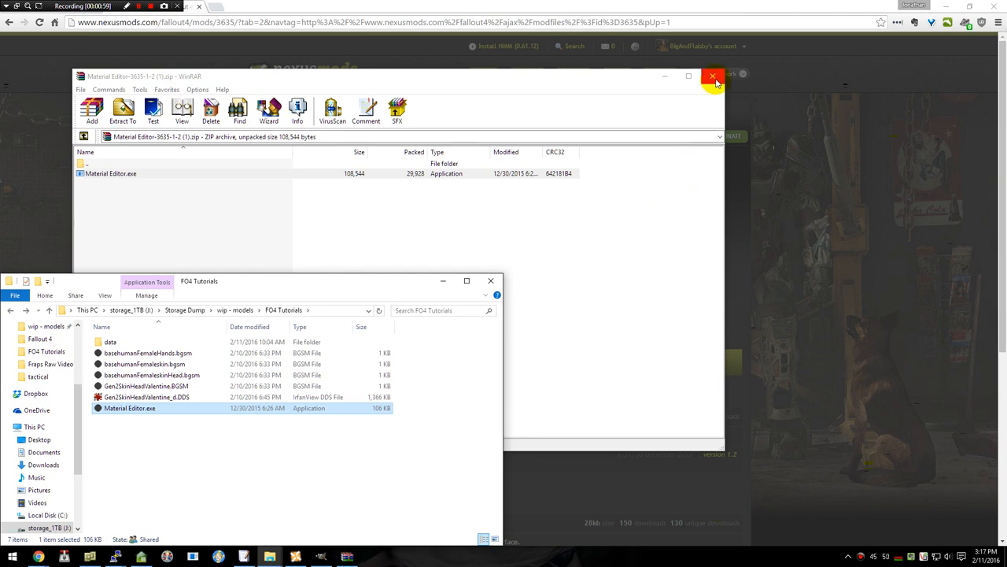
click(712, 76)
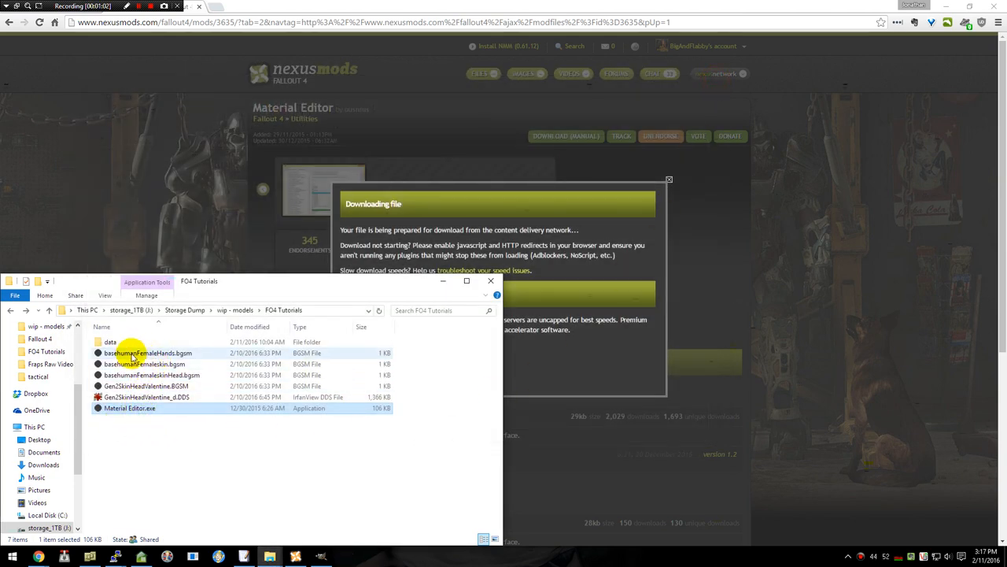
Set the female hands .bgsm to always open with an app browsed from this PC.
double_click(145, 352)
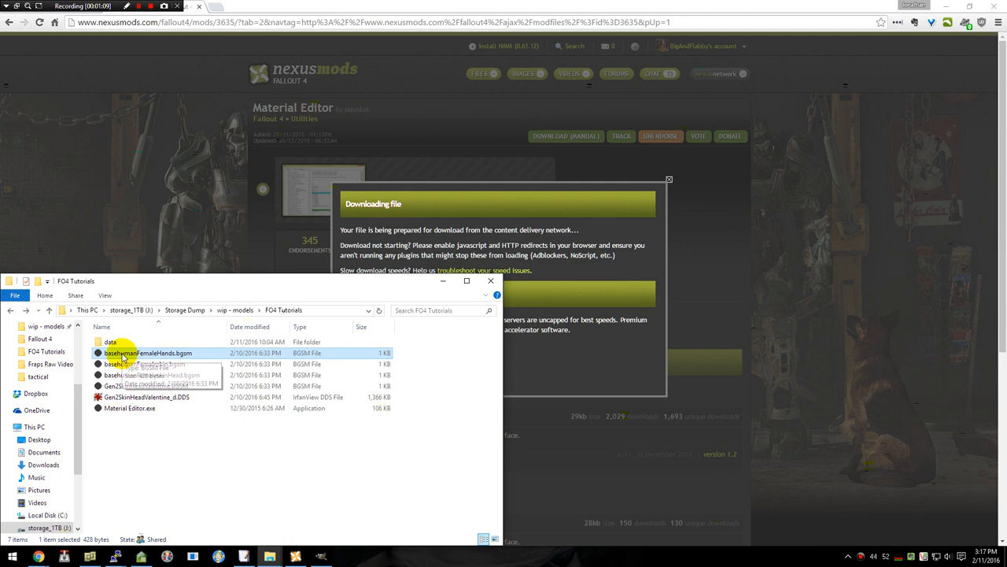
right_click(126, 348)
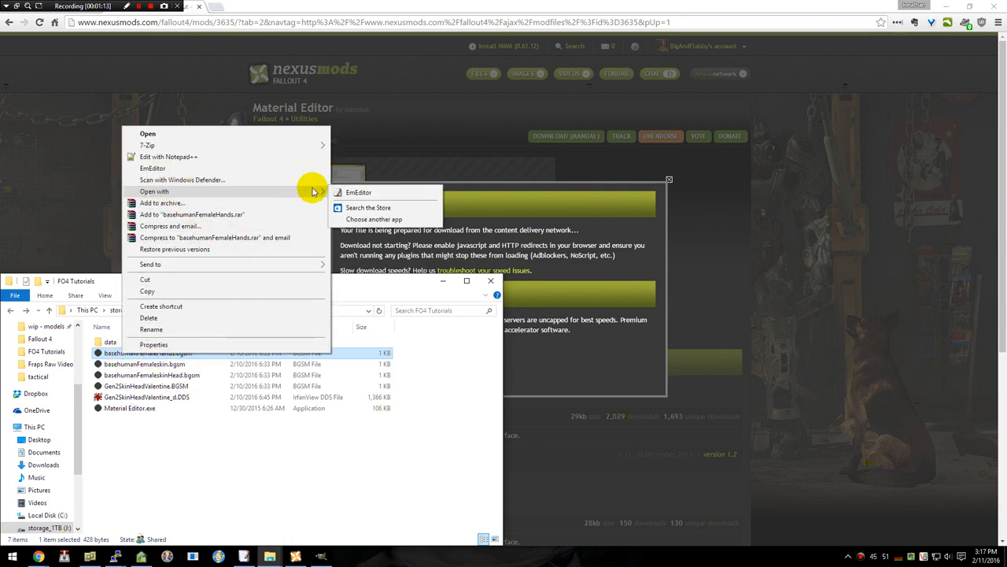
mouse_move(375, 219)
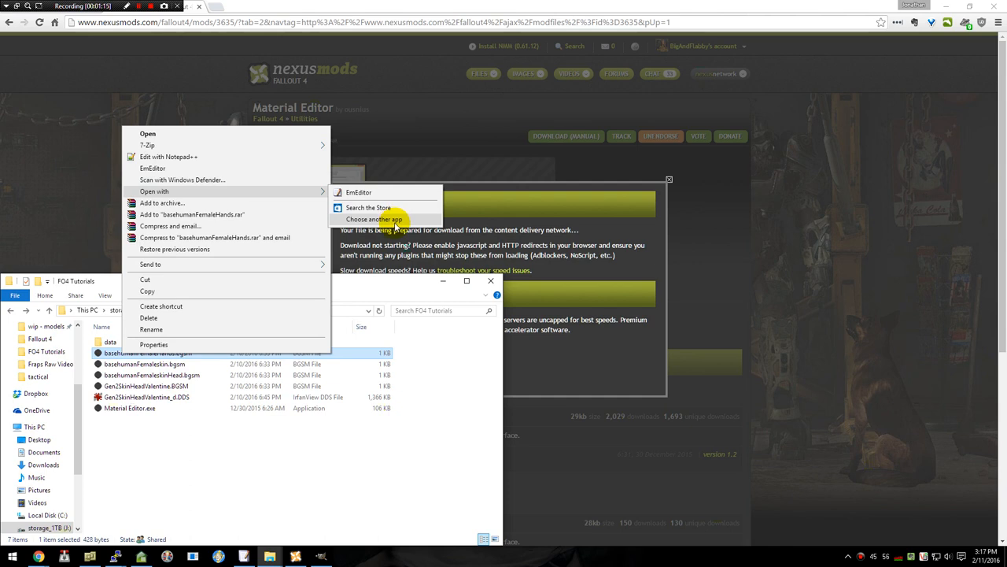
click(377, 219)
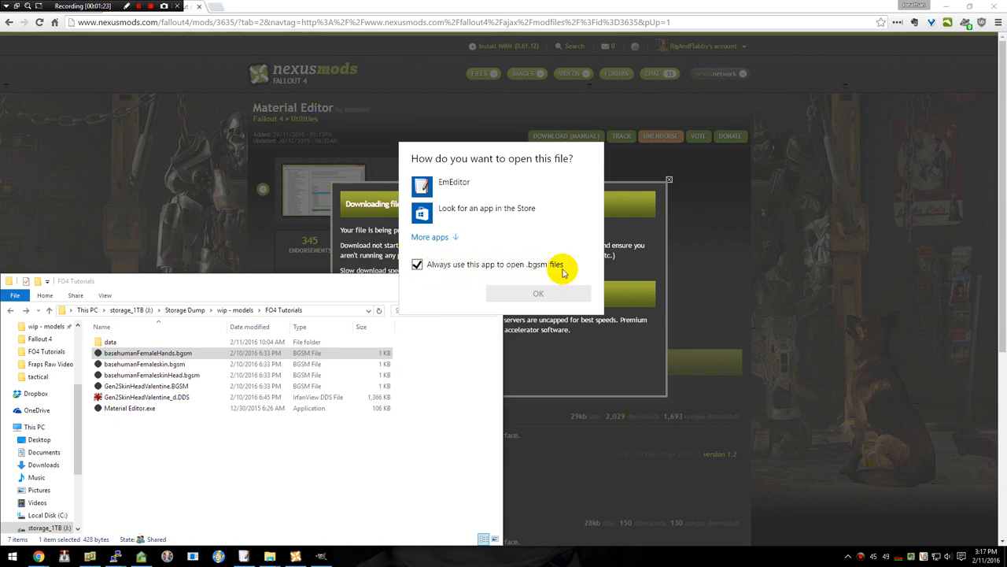
mouse_move(430, 242)
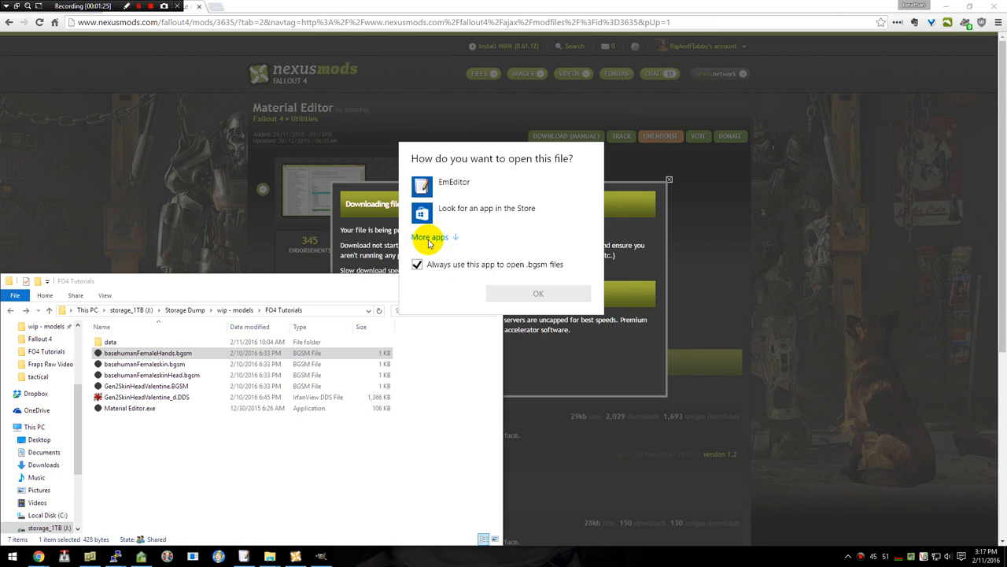
click(430, 236)
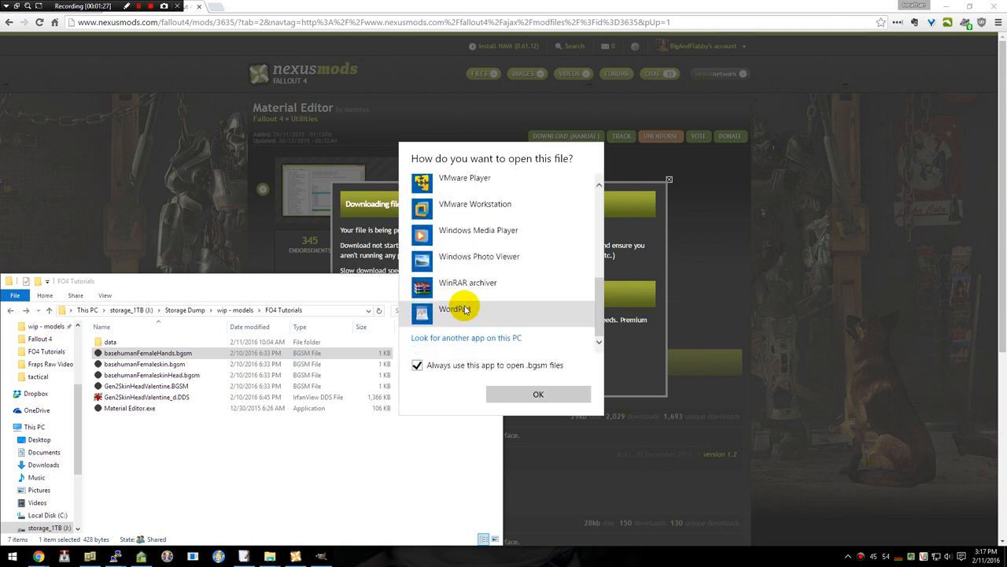
mouse_move(494, 341)
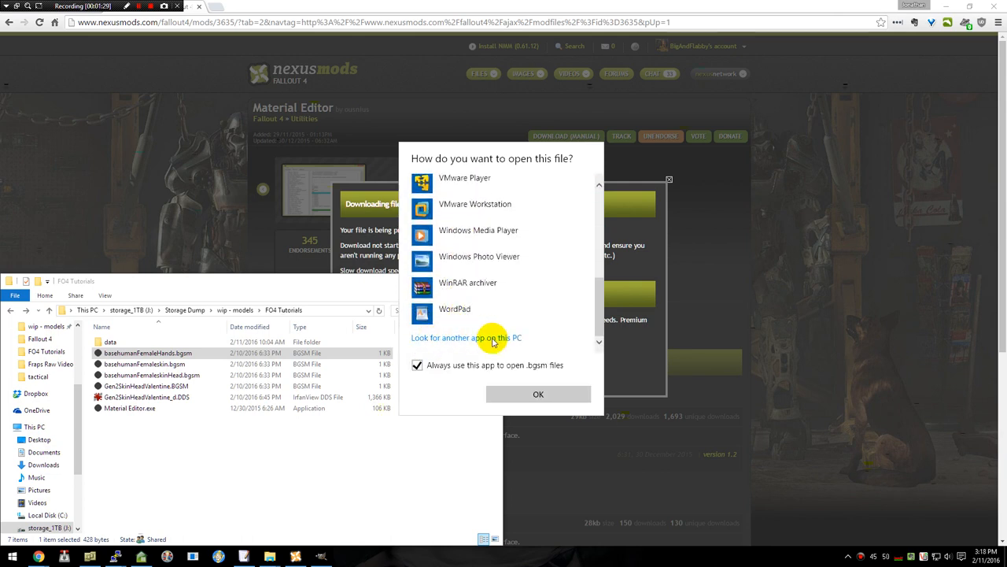
click(466, 336)
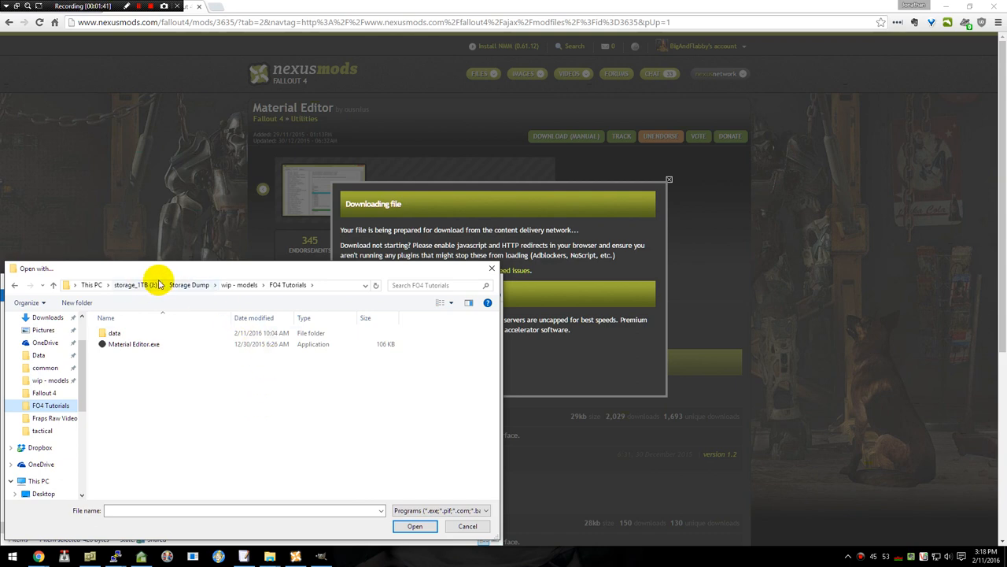
mouse_move(326, 286)
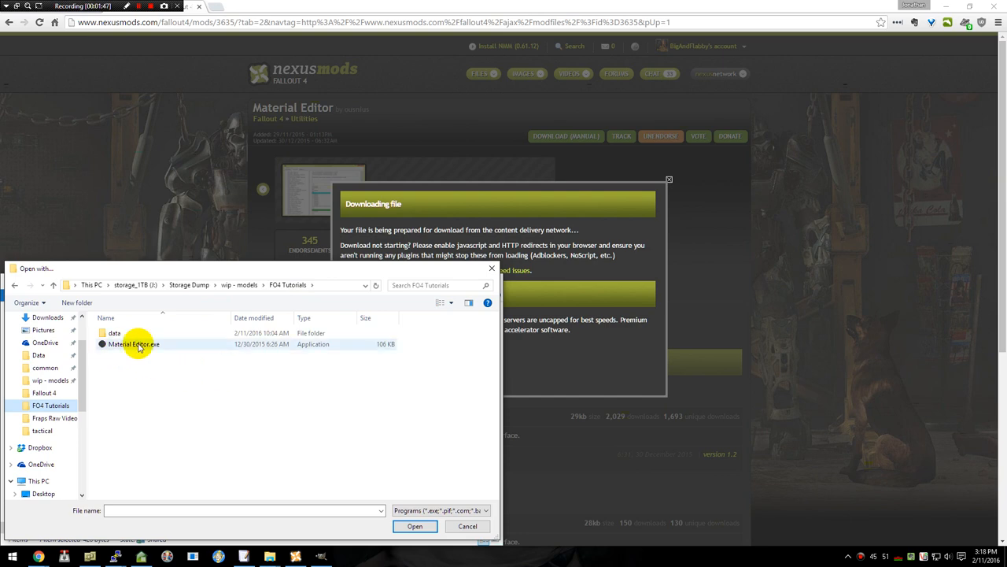
Open the female hands .bgsm in Material Editor, review its texture paths, then close it.
double_click(133, 343)
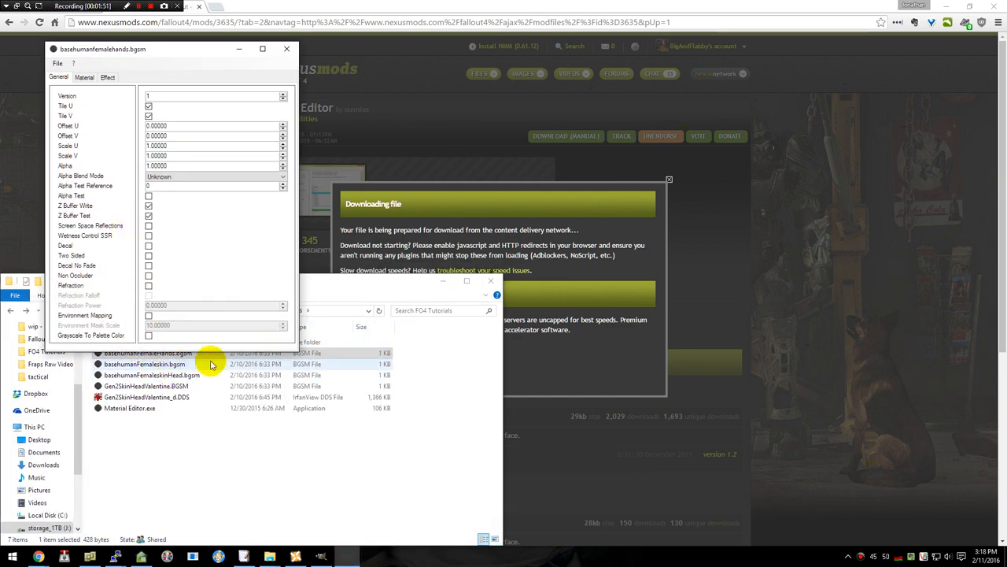
mouse_move(76, 122)
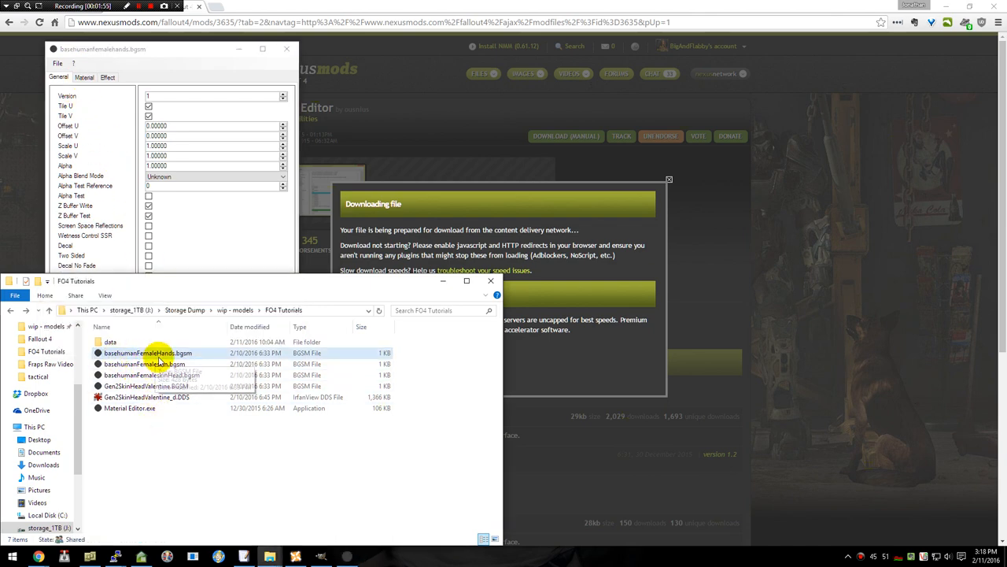
mouse_move(181, 356)
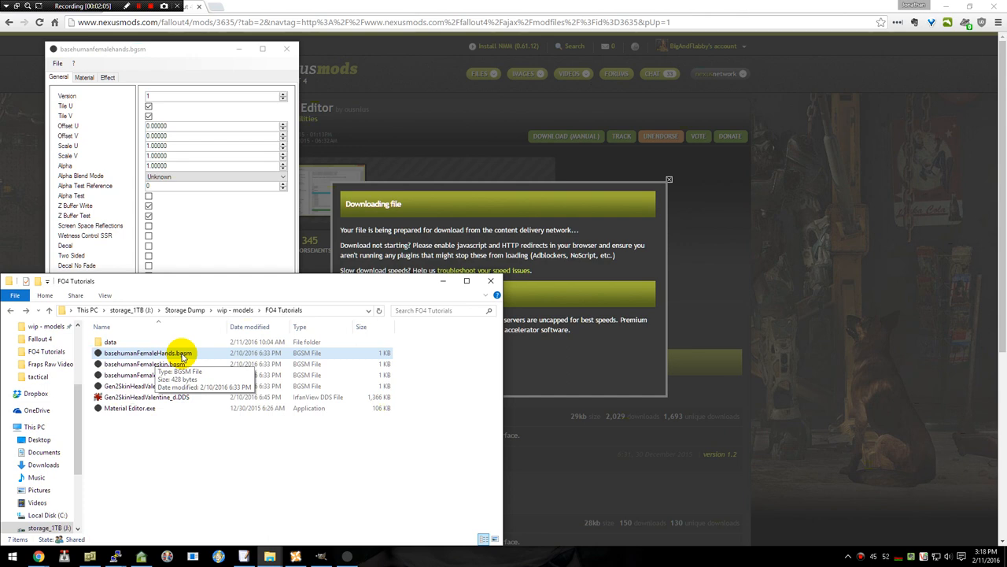
mouse_move(104, 140)
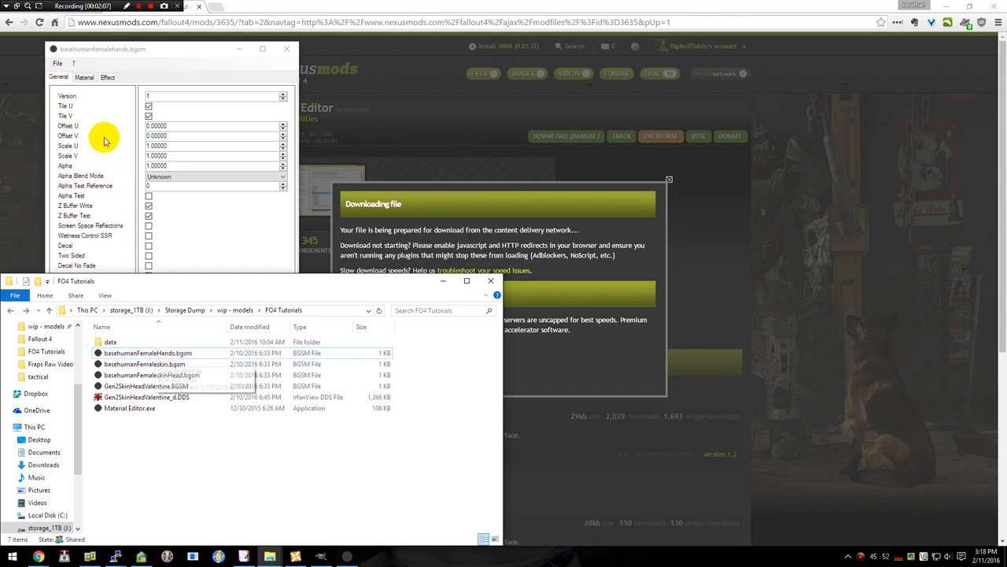
click(85, 75)
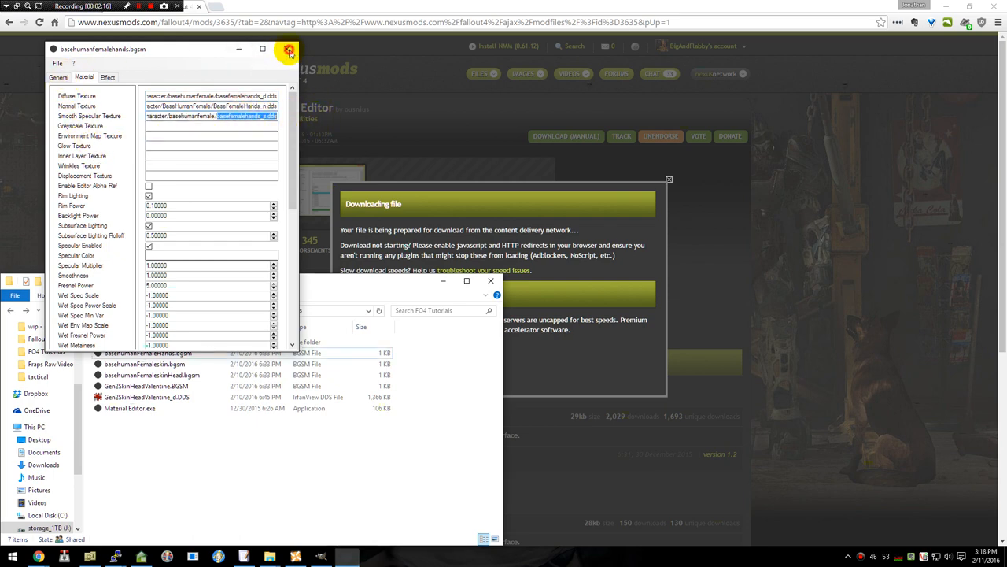
click(283, 49)
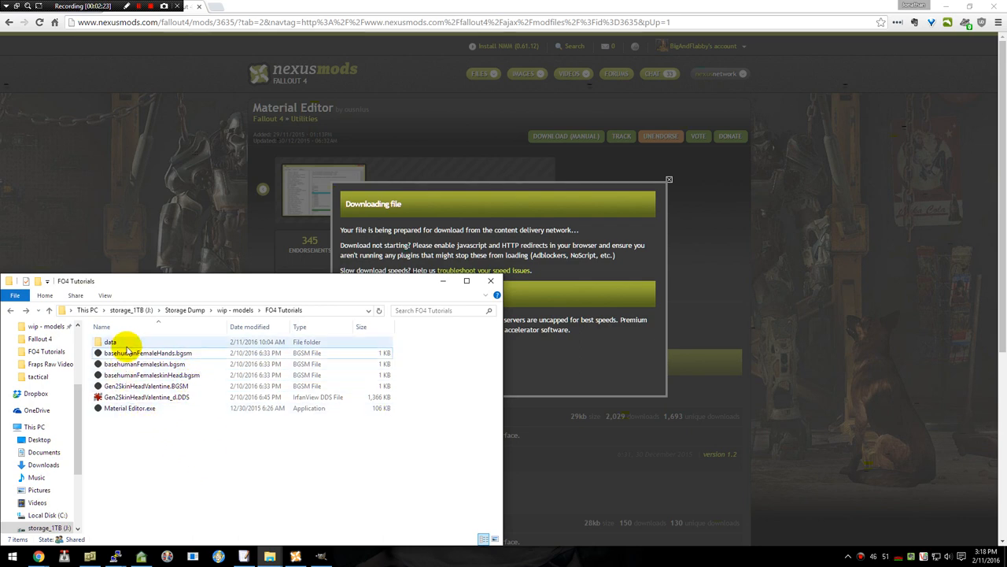
Browse data\Textures\tactical to inspect the camo .dds files, then return to FO4 Tutorials.
double_click(110, 341)
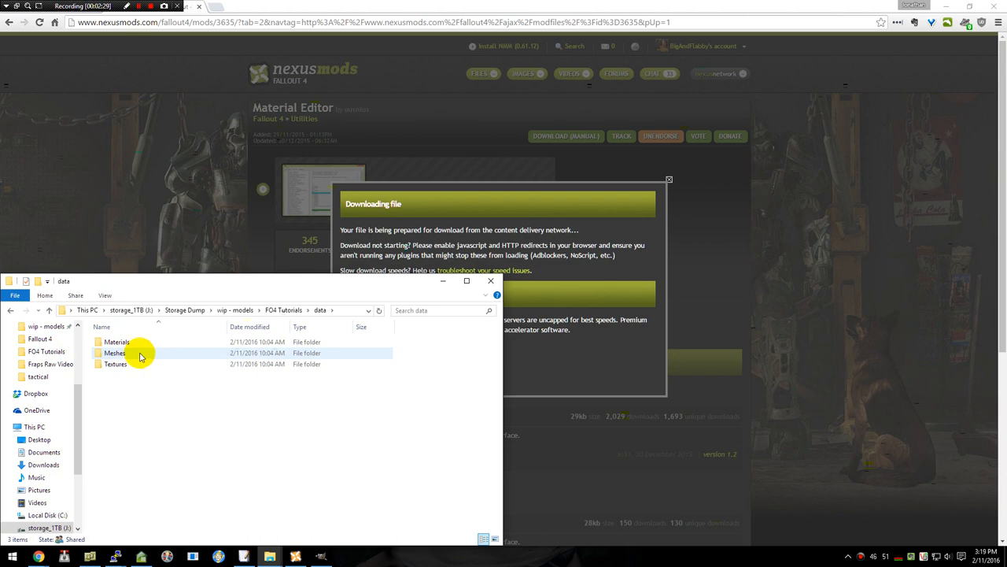
mouse_move(138, 356)
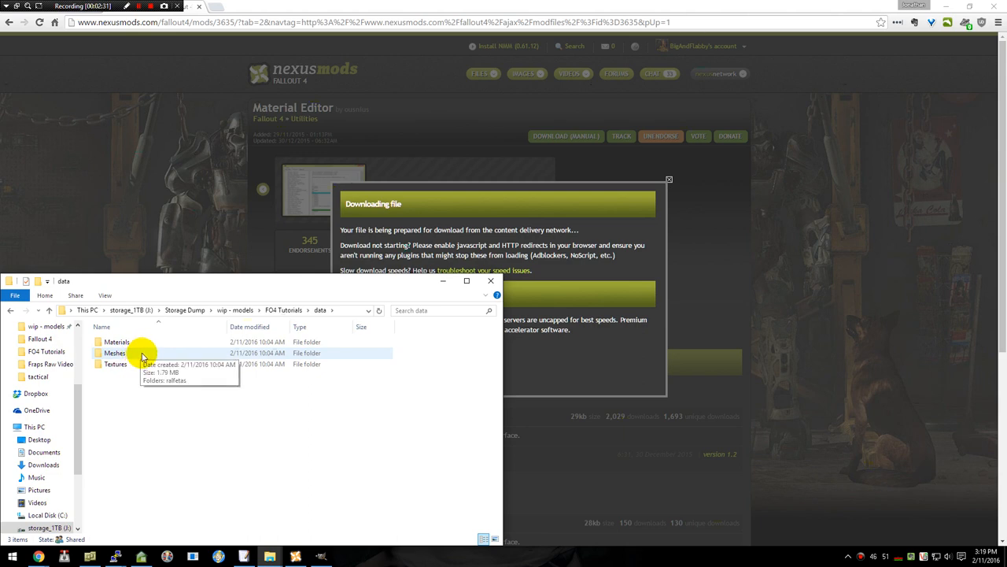
click(116, 342)
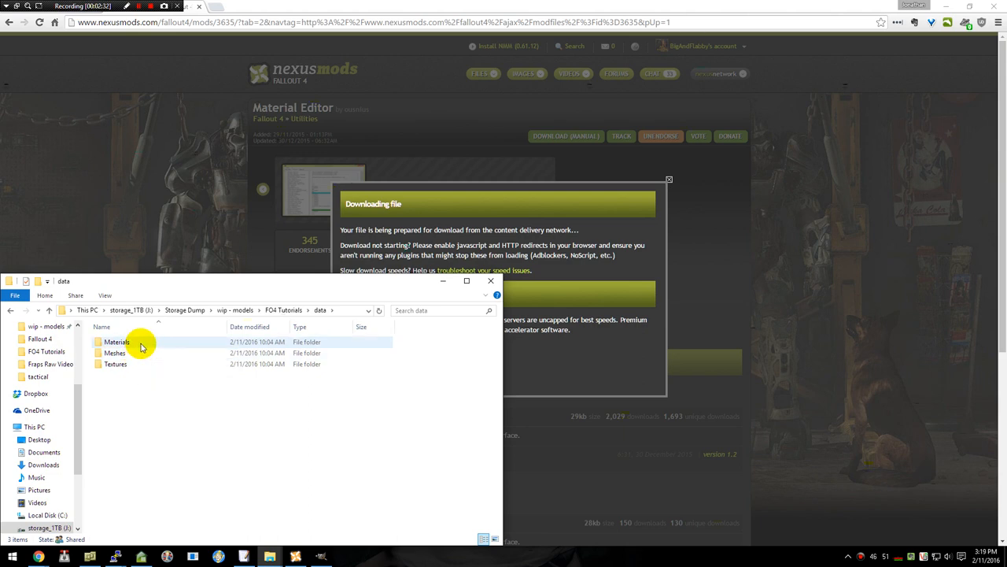
double_click(120, 341)
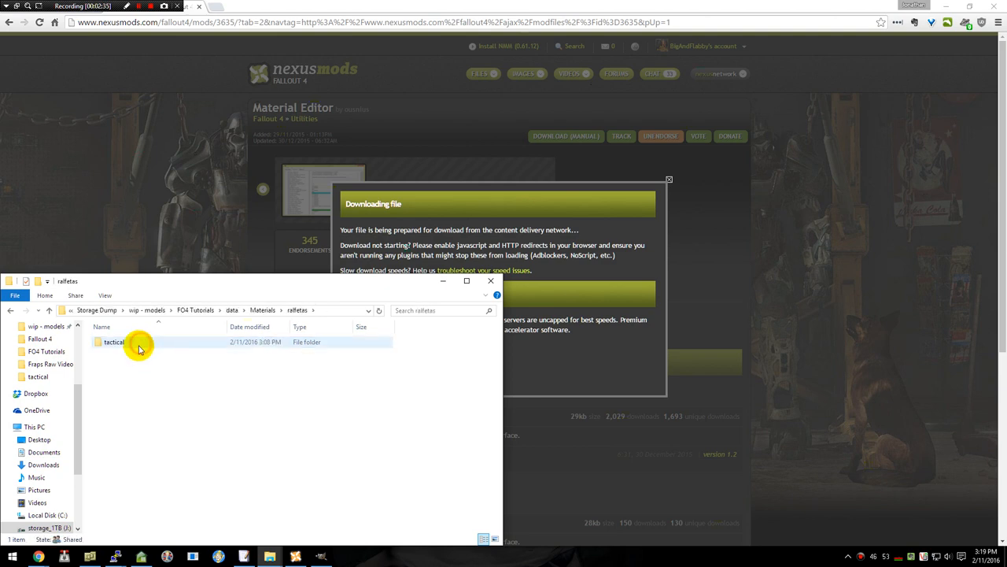
double_click(116, 343)
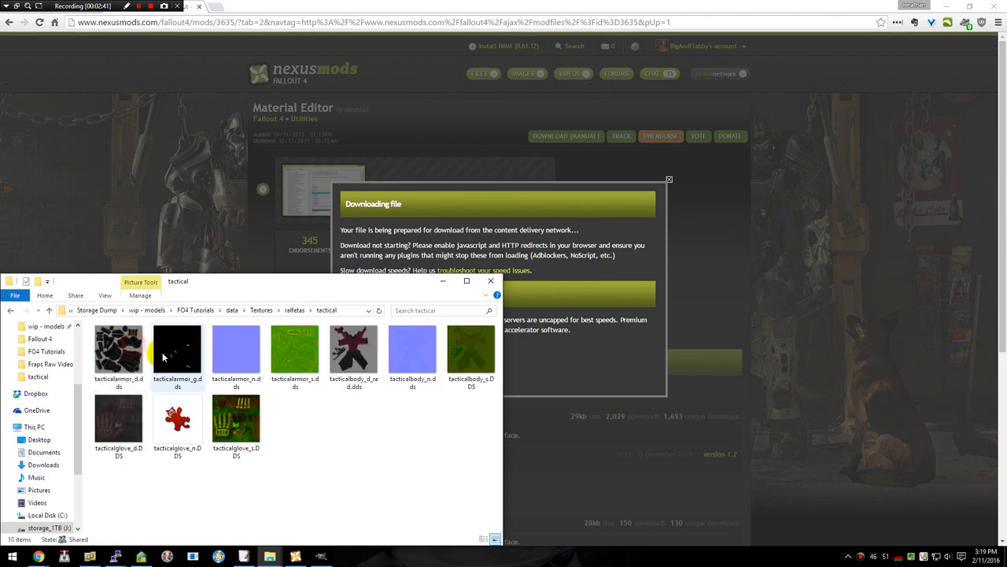
click(116, 351)
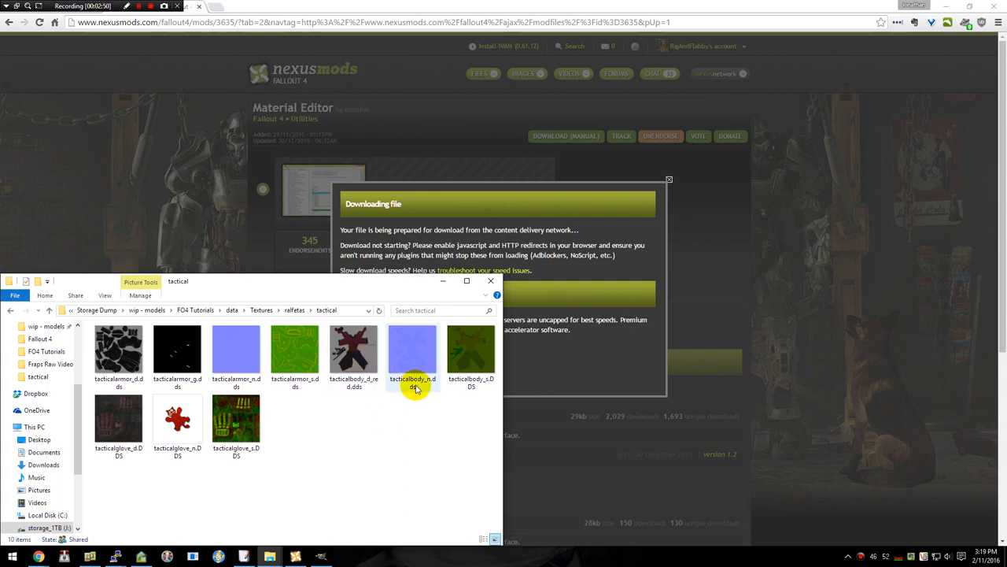
mouse_move(431, 459)
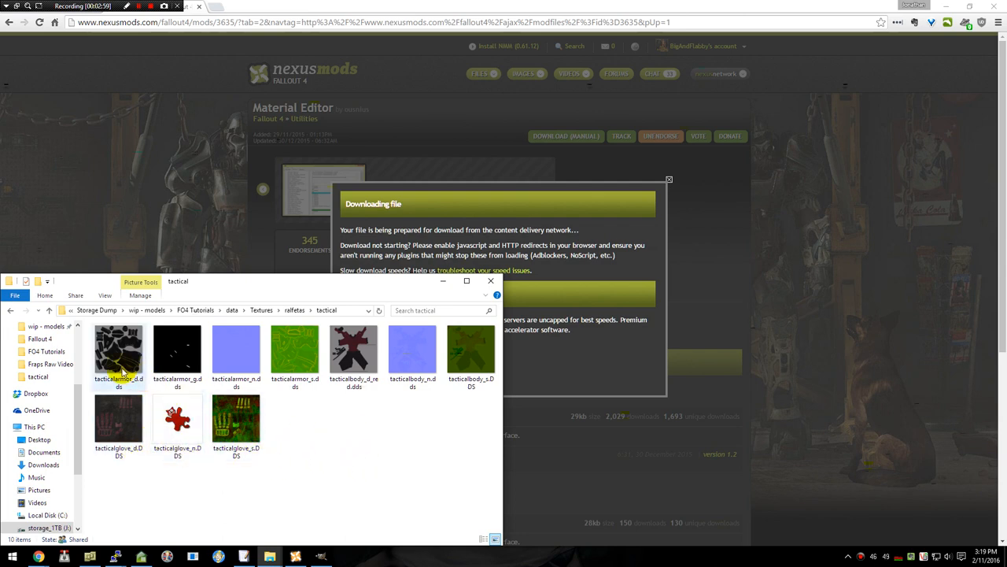
click(180, 354)
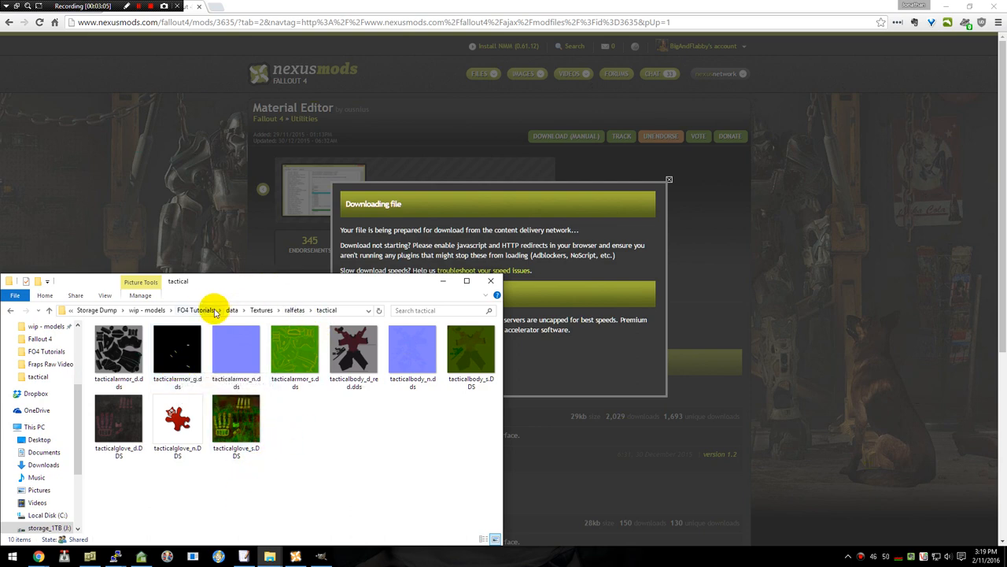
click(203, 310)
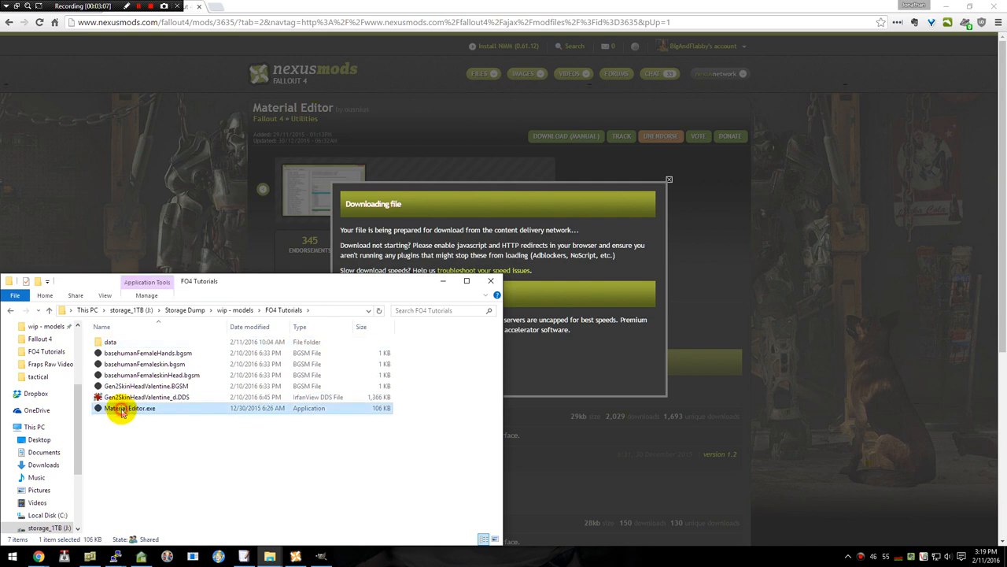
Launch Material Editor with a blank material and show its Material texture fields.
double_click(123, 407)
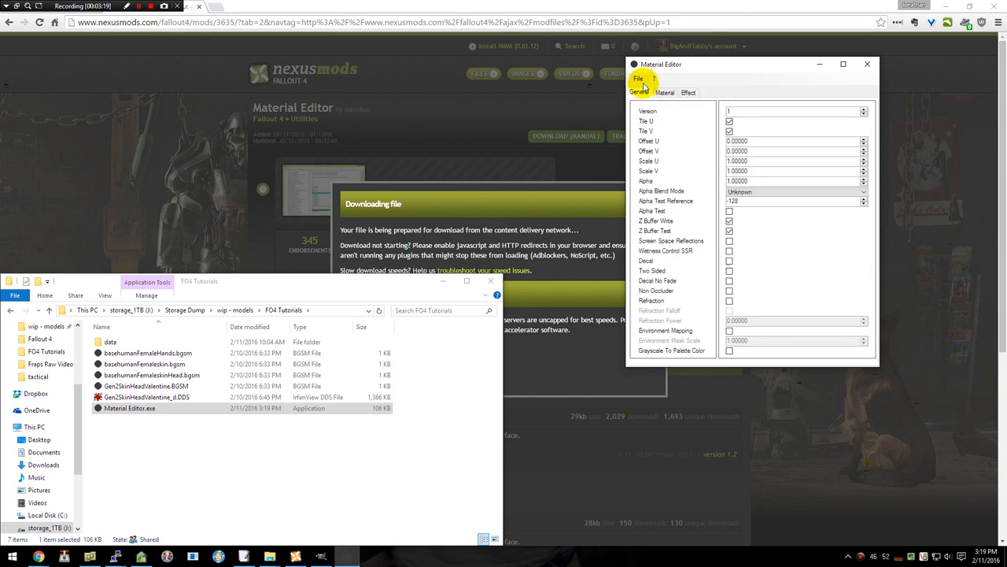
mouse_move(678, 91)
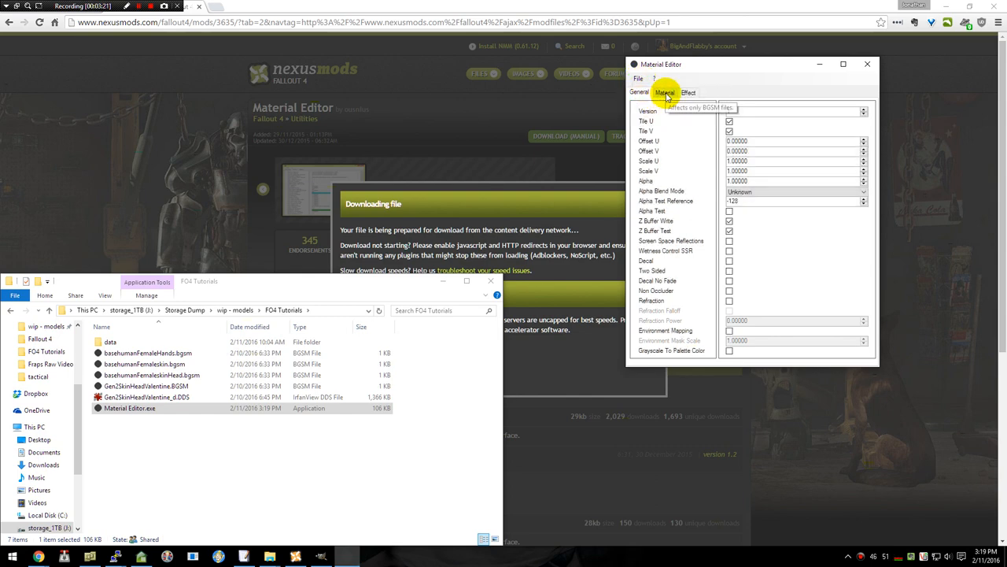
click(670, 92)
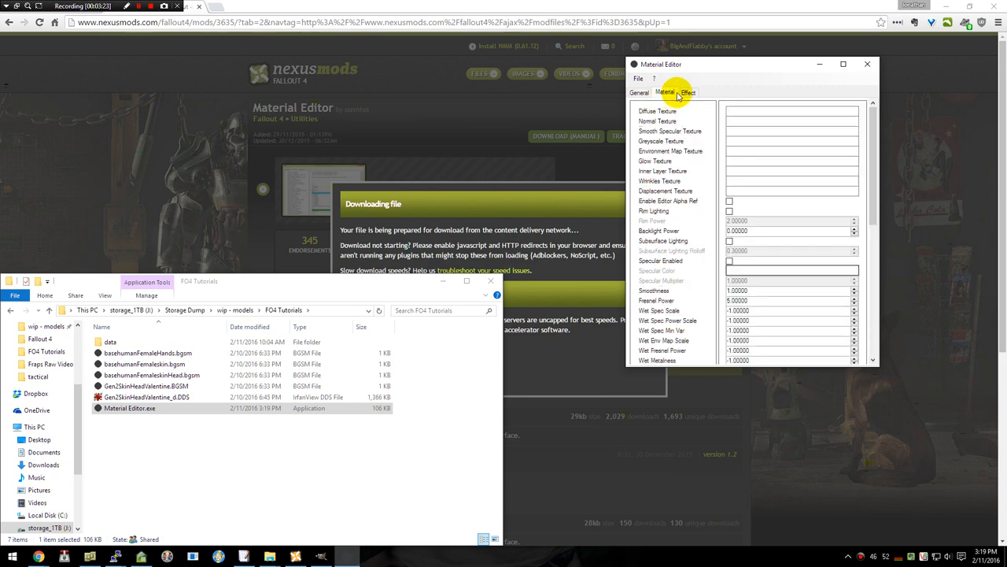
click(639, 91)
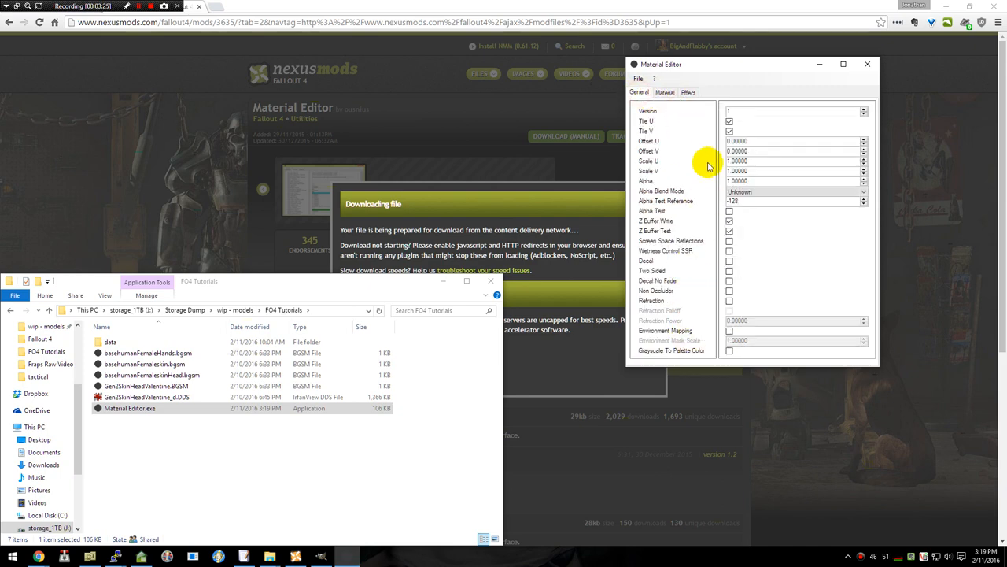
click(667, 91)
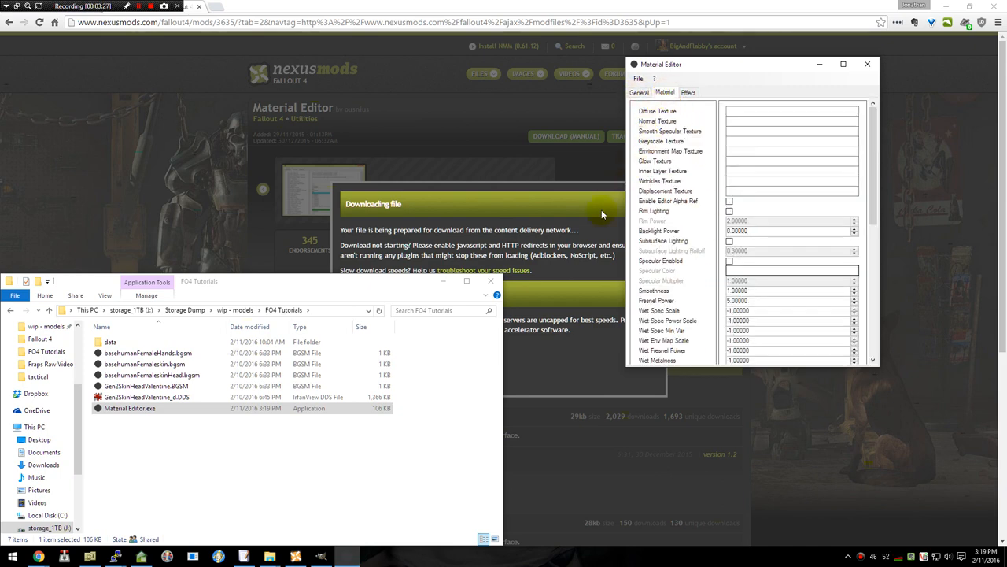
Set the Diffuse texture to ralfetas\tactical\tacticalarmor_d.dds after locating the Textures folder.
double_click(111, 341)
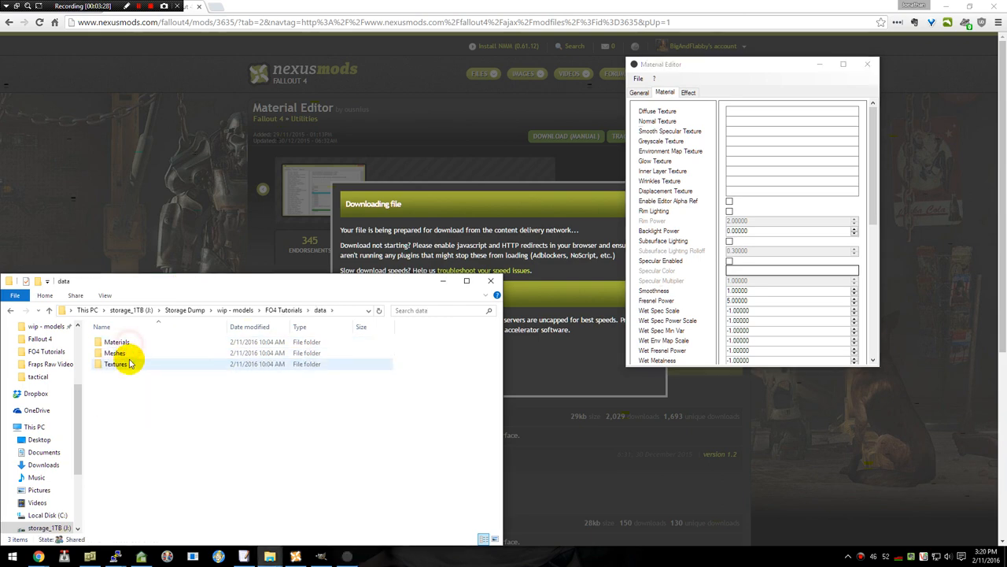
double_click(116, 364)
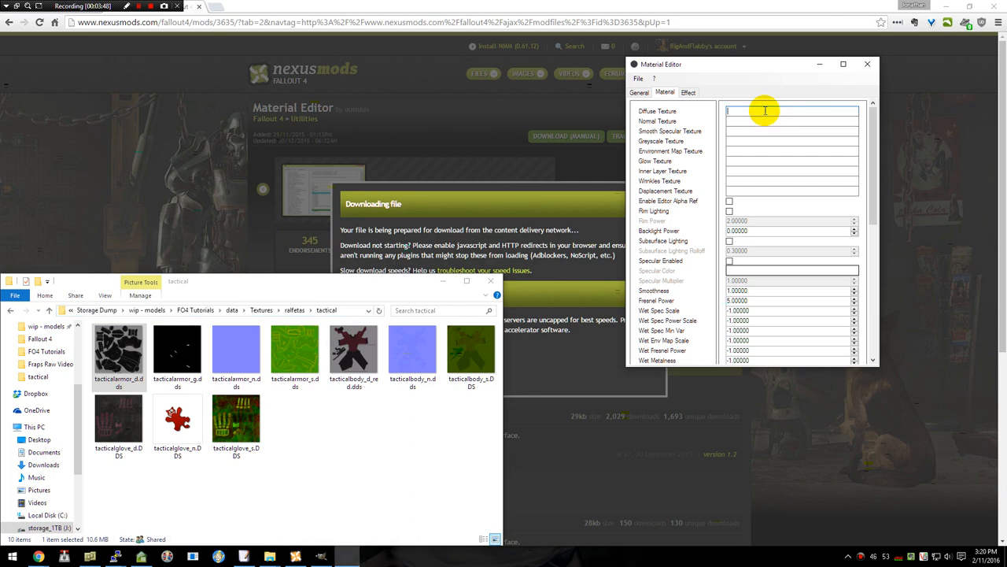
text(ralfetas\tactical\tacticalarmor_d.dds)
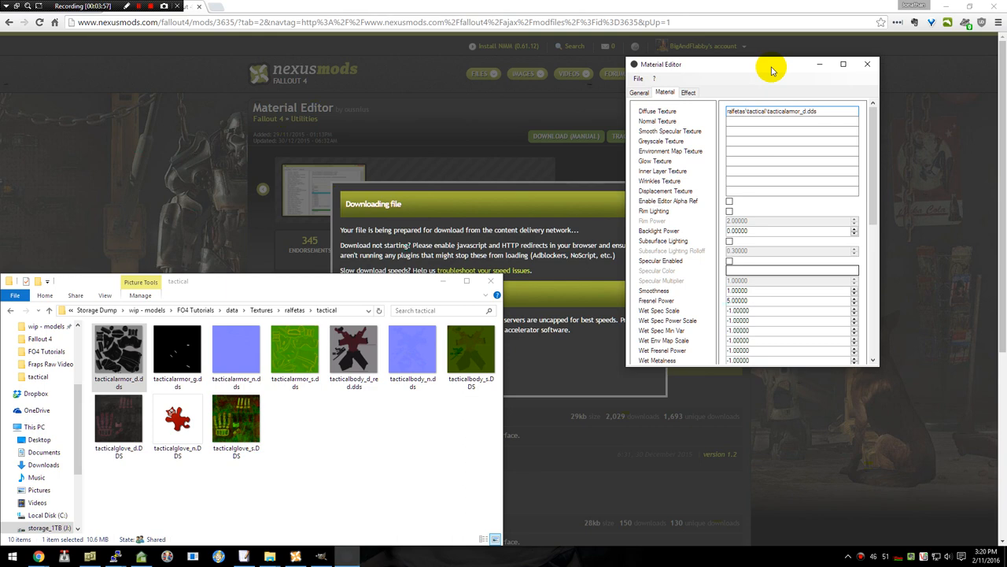
mouse_move(772, 82)
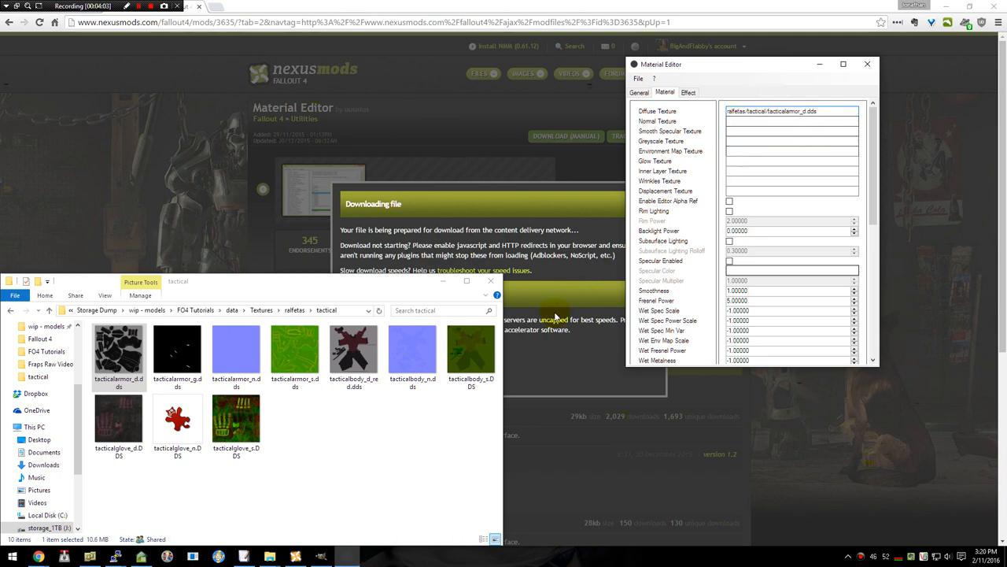
Fill the Normal and Glow texture fields with the matching tactical armour .dds paths.
click(178, 354)
text(ralfetas/tactical/tacticalarmor_g.dds)
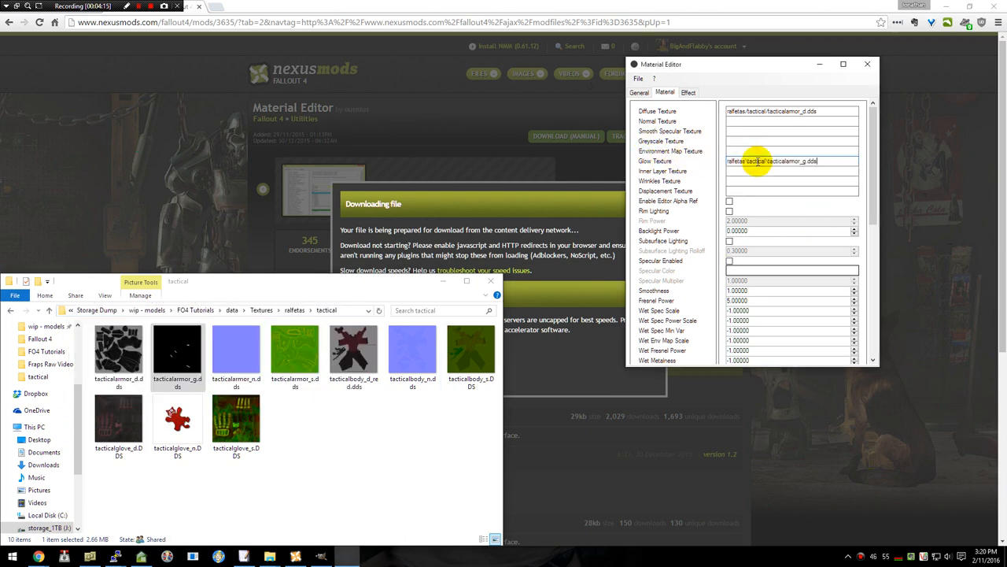
click(236, 353)
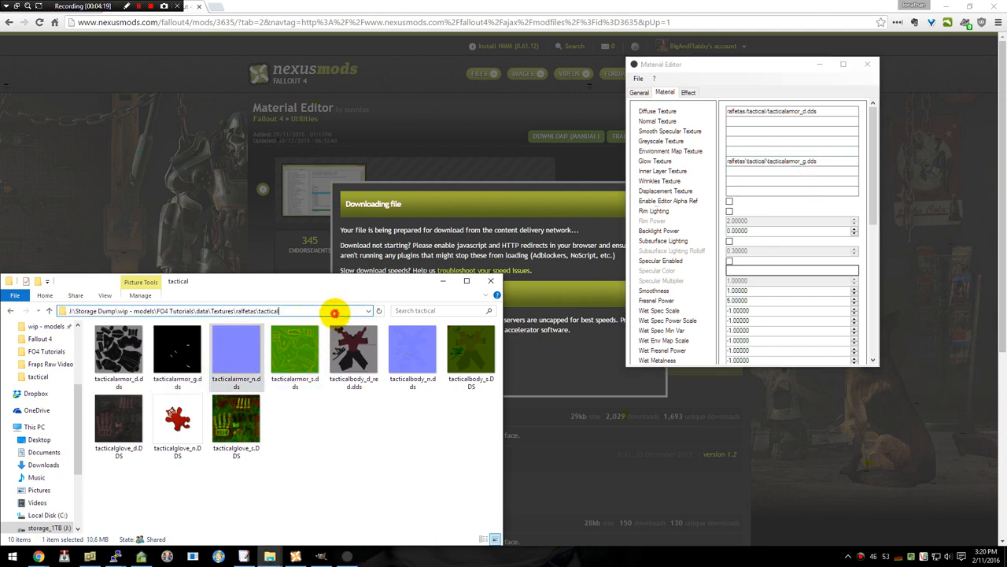
click(368, 312)
text(ralfetas\tactical\tacticalarmor_n.dds)
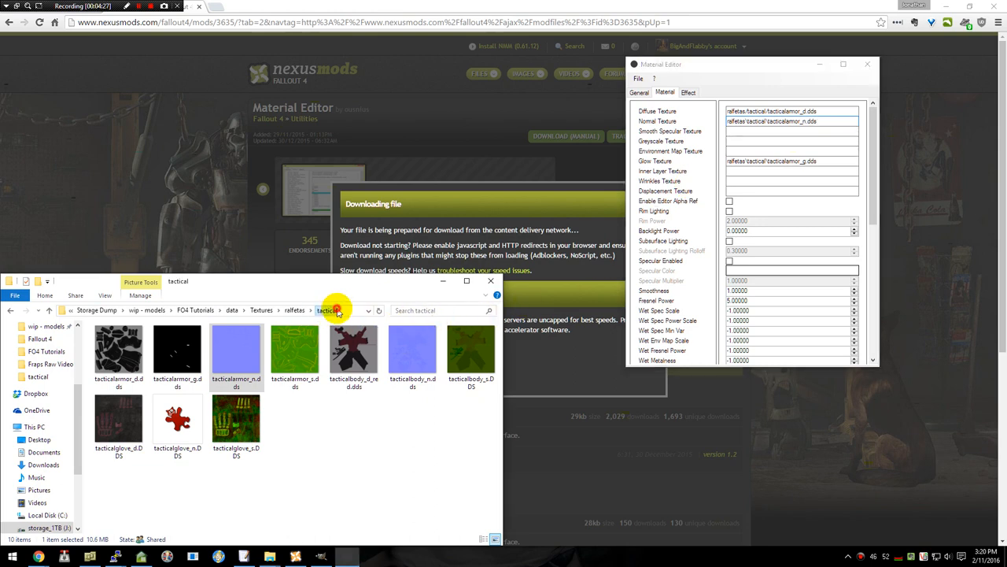
click(339, 310)
text(ralfetas\tactical\tacticalarmor_s.dds)
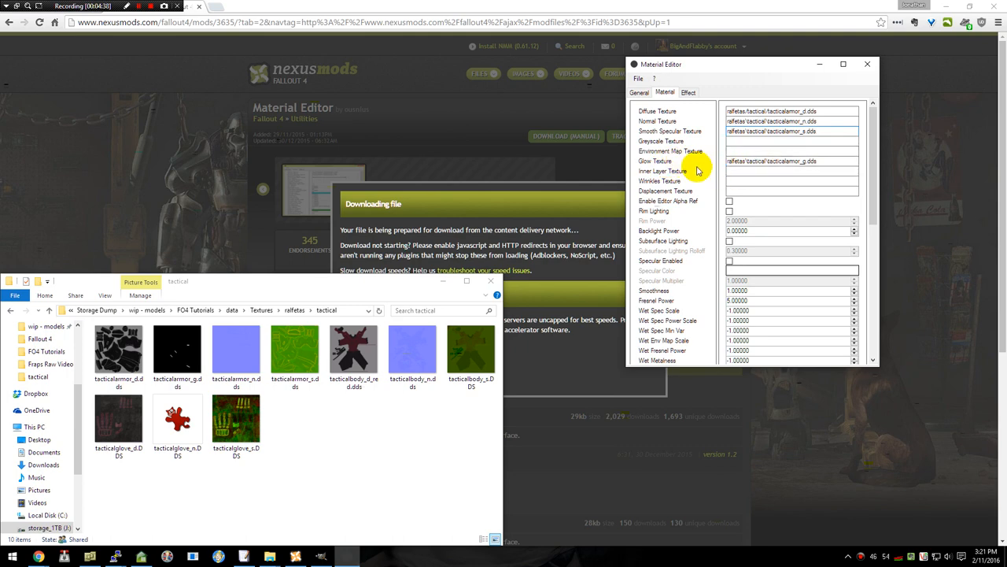
Enable the Emittance flag on the material and check the glow texture's colour.
scroll(down, 3)
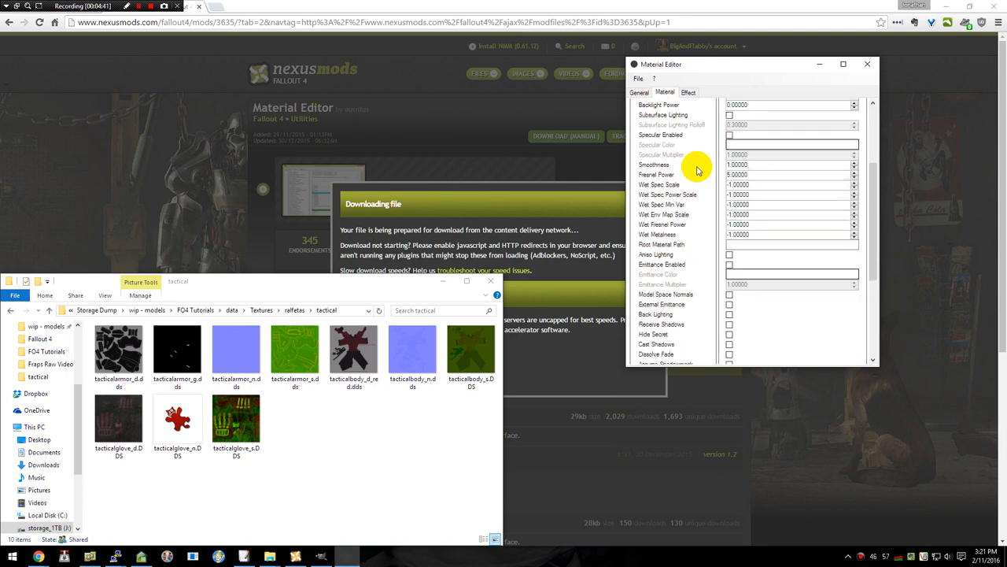
scroll(down, 3)
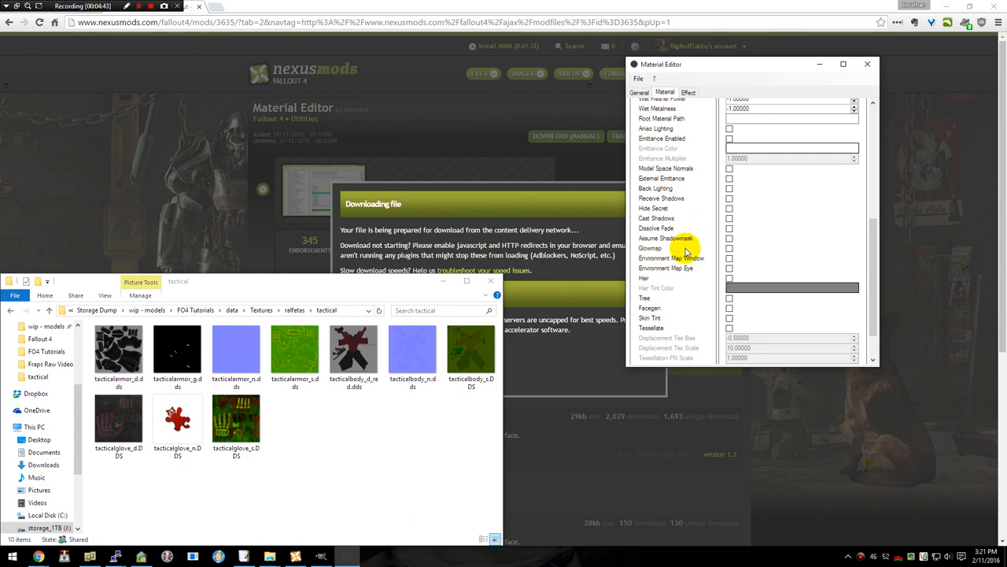
click(729, 217)
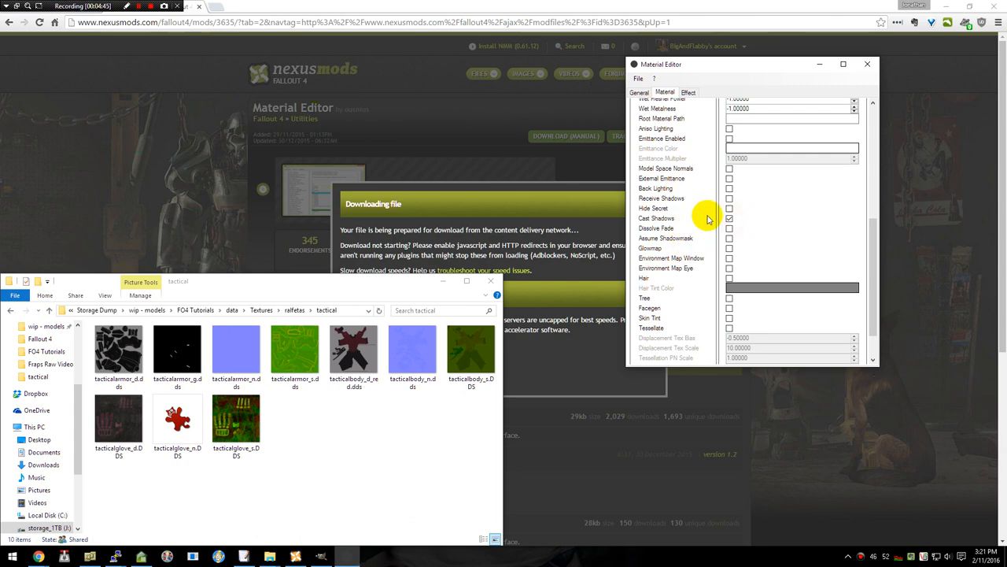
mouse_move(695, 223)
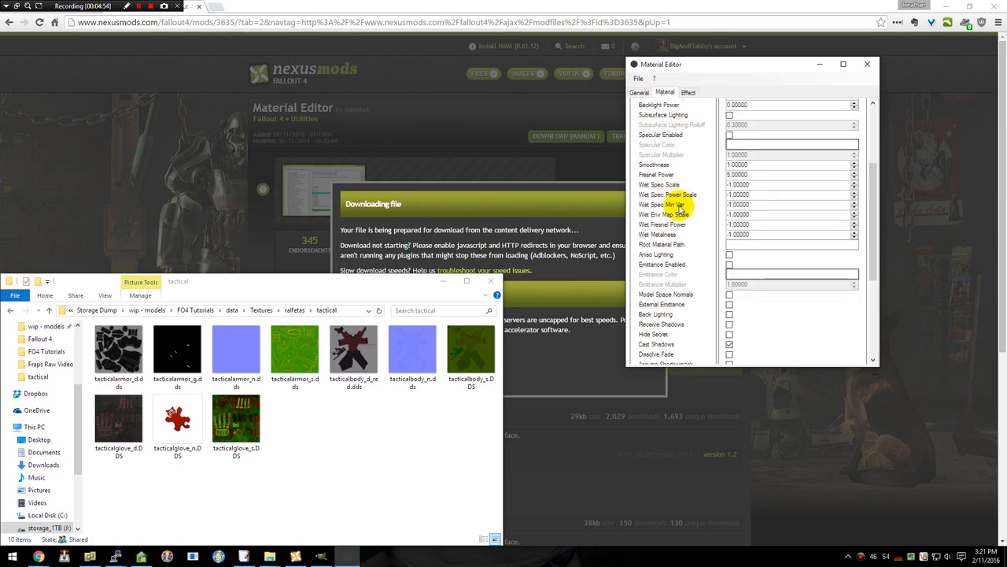
mouse_move(689, 267)
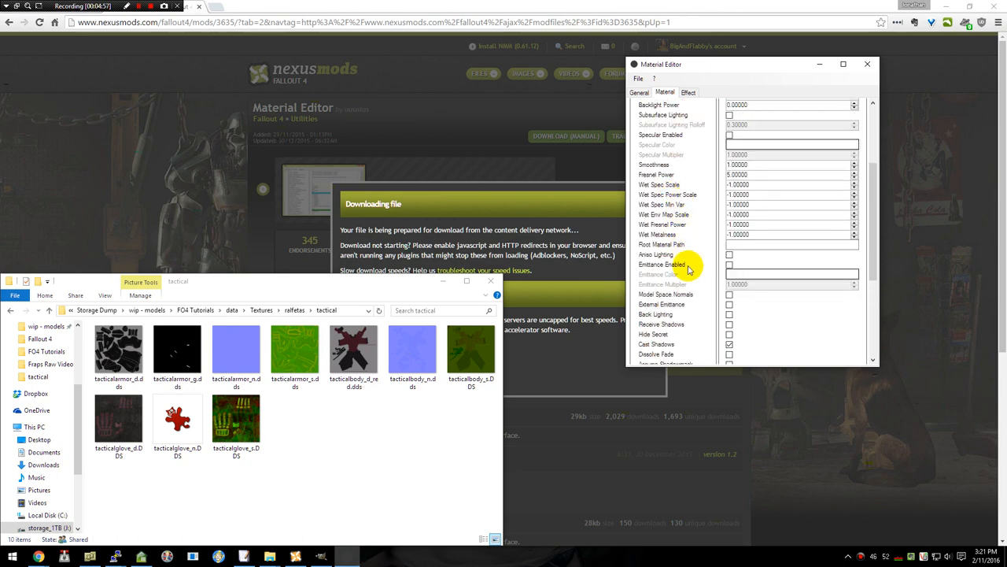
click(727, 264)
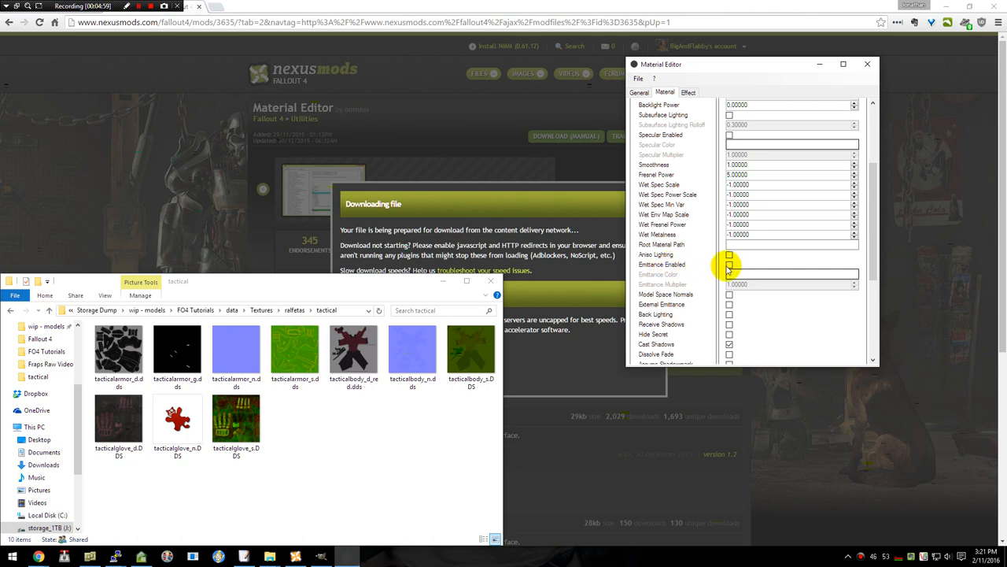
click(729, 265)
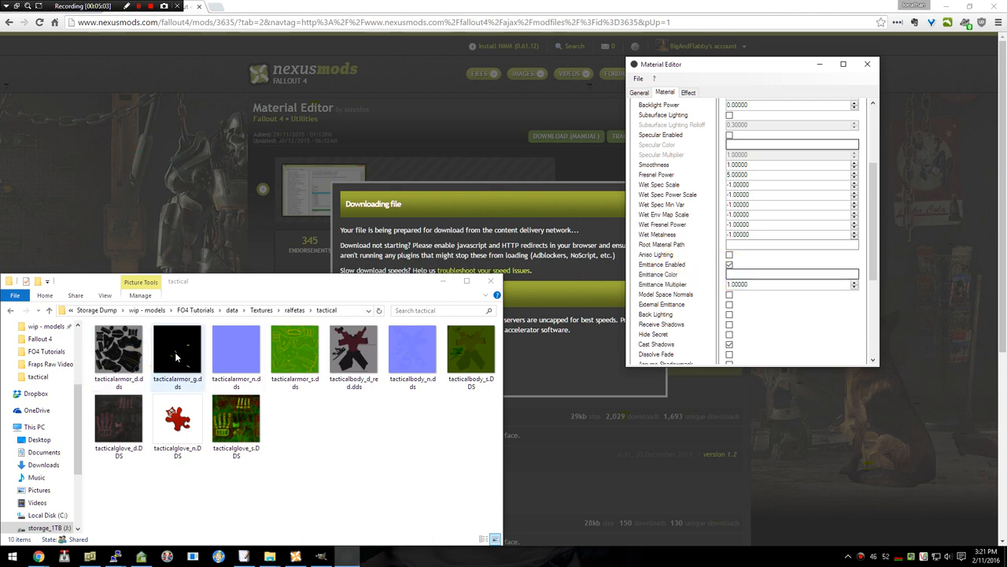
double_click(176, 352)
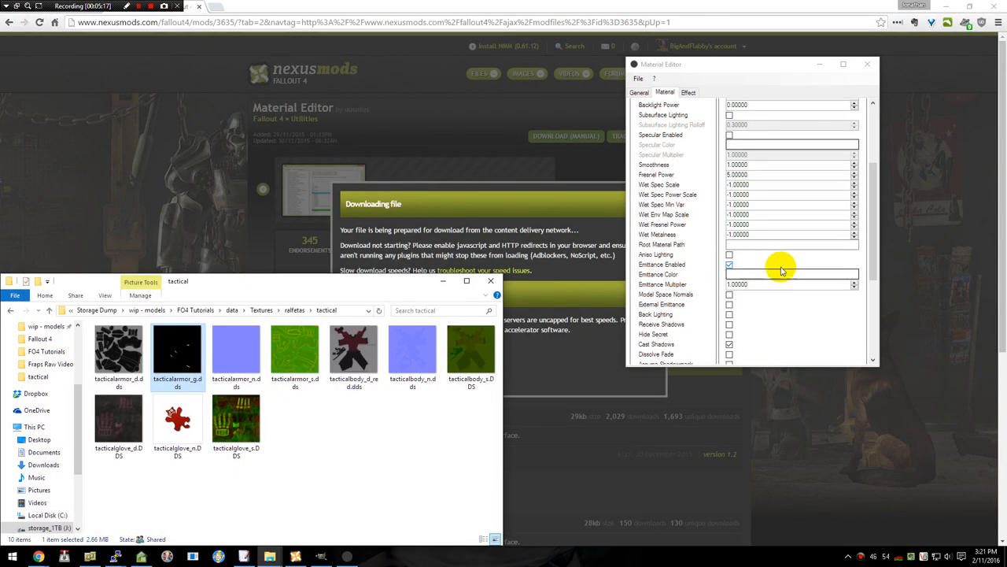
Pick a bright green emittance colour in the Color dialog.
click(790, 274)
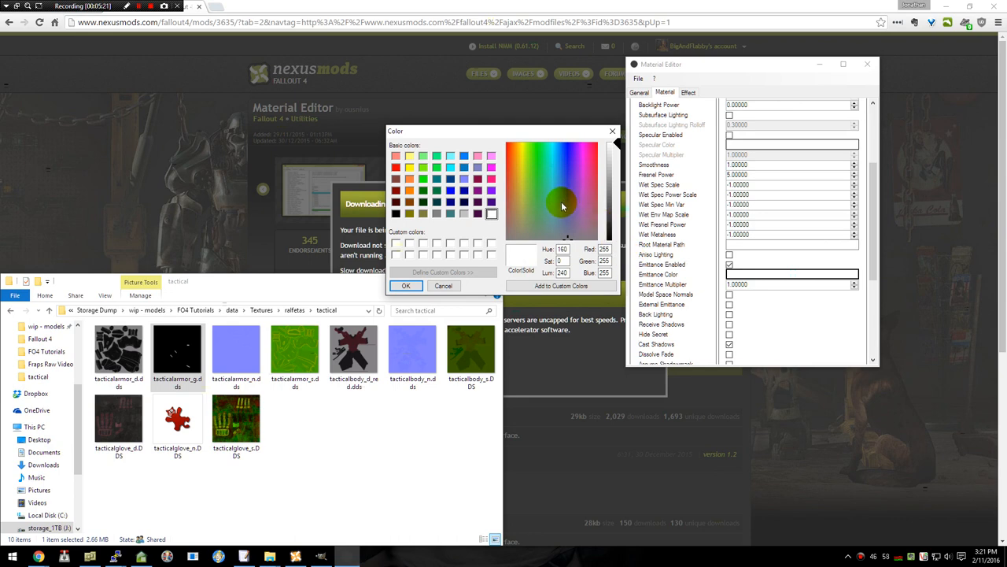
click(535, 156)
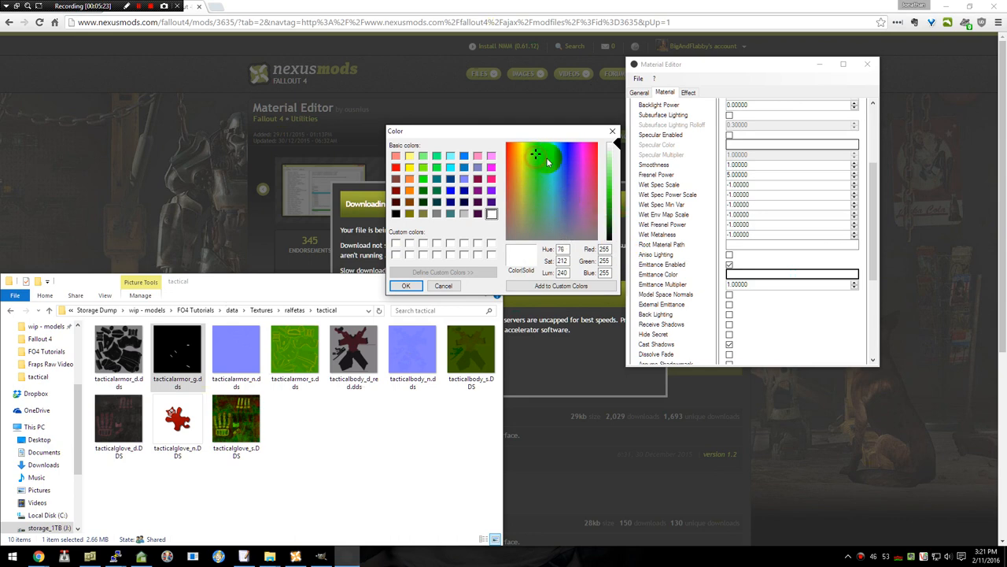
click(536, 154)
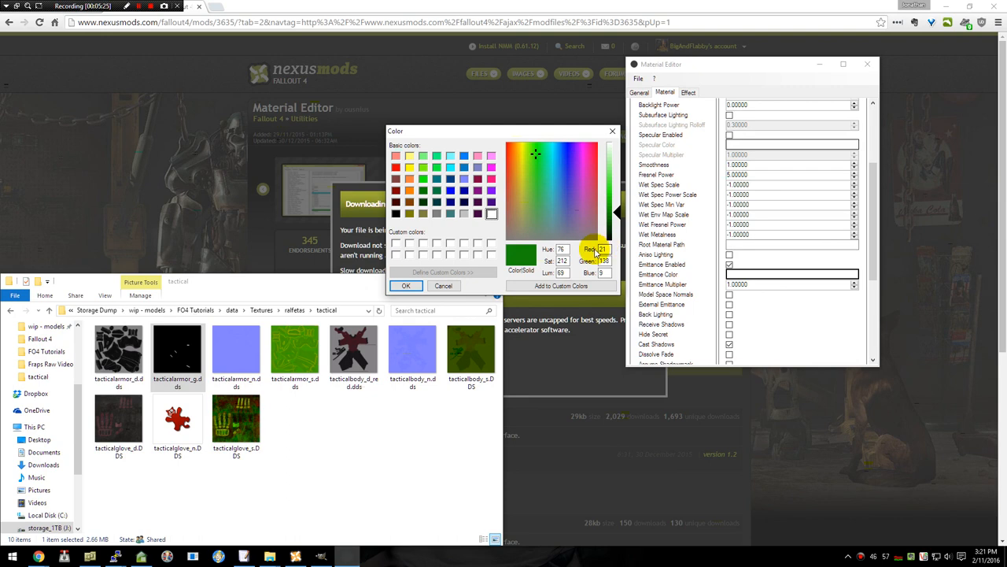
click(406, 284)
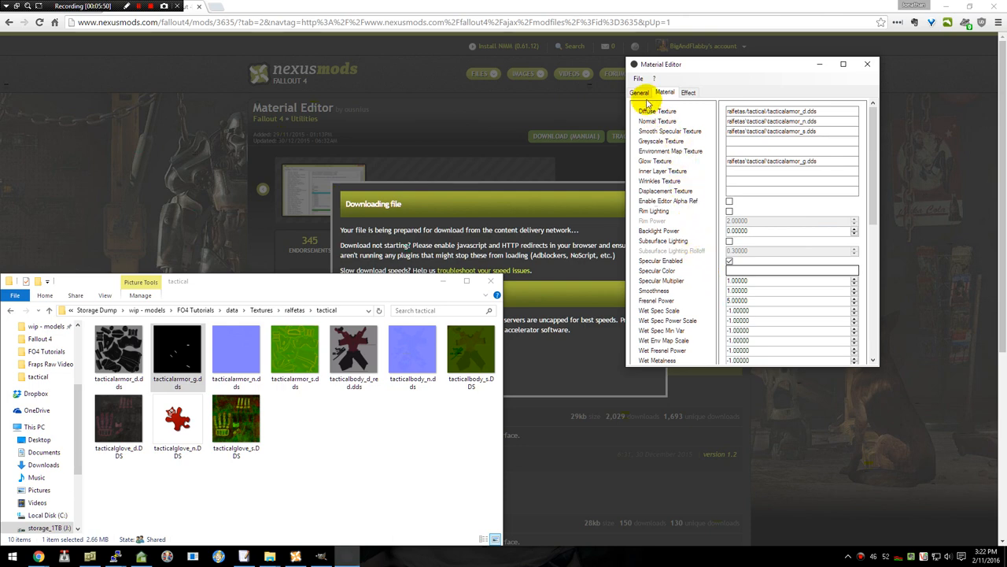
Return to the General page and bring up the File commands to save the material.
click(639, 91)
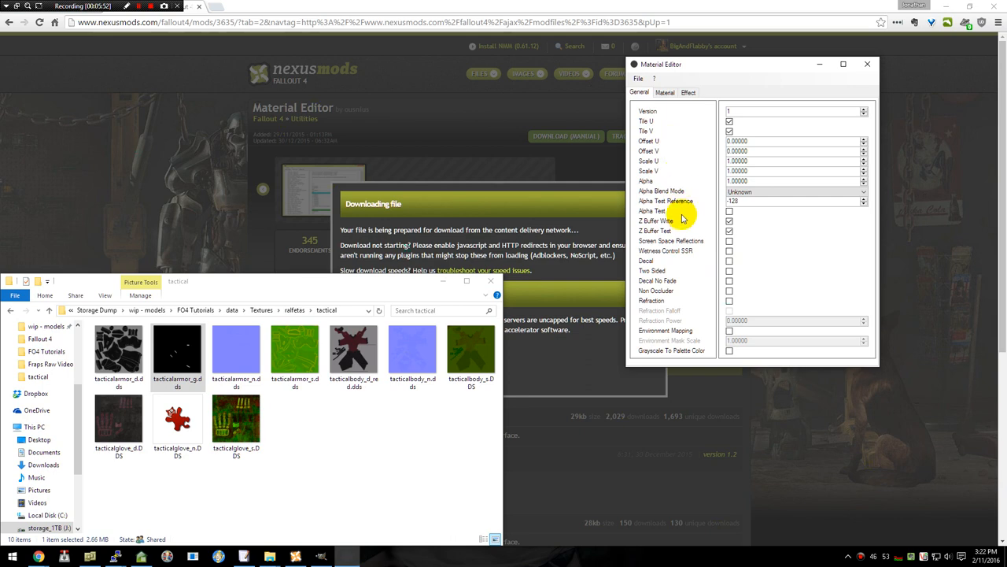
mouse_move(652, 206)
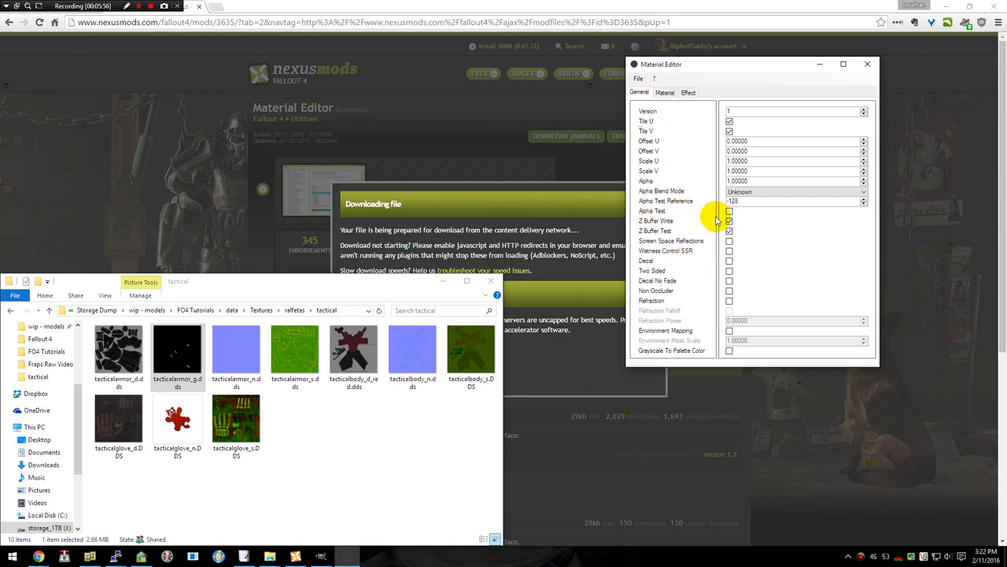
mouse_move(667, 141)
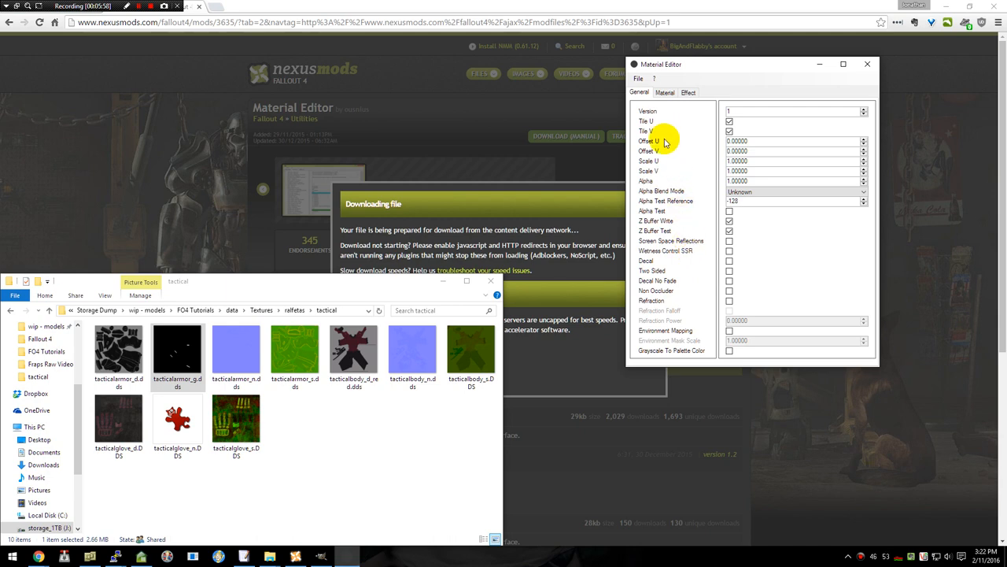
click(639, 78)
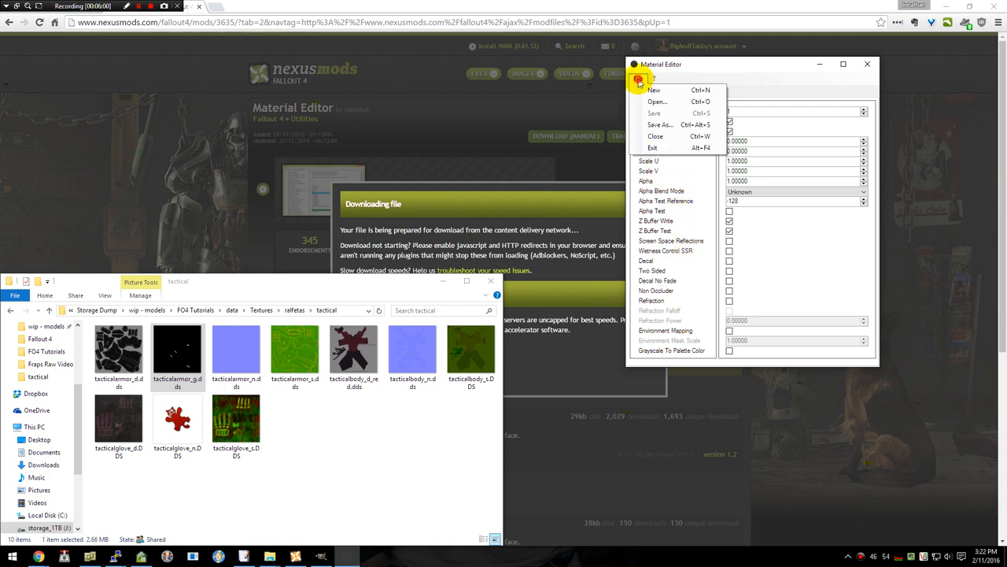
Save As into data\Materials\refletex\tactical with the file name tactical-armor.bgsm.
click(658, 125)
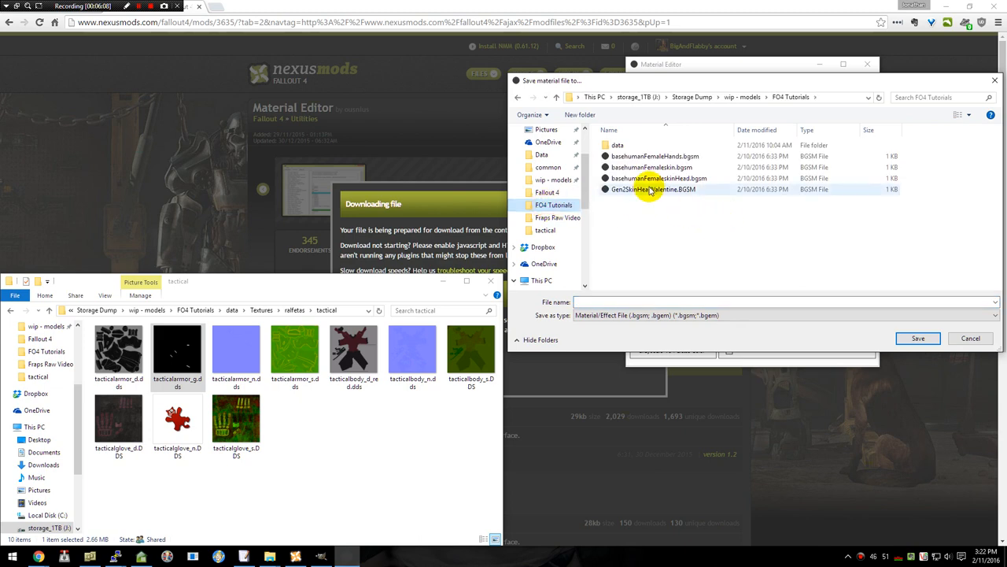
click(620, 145)
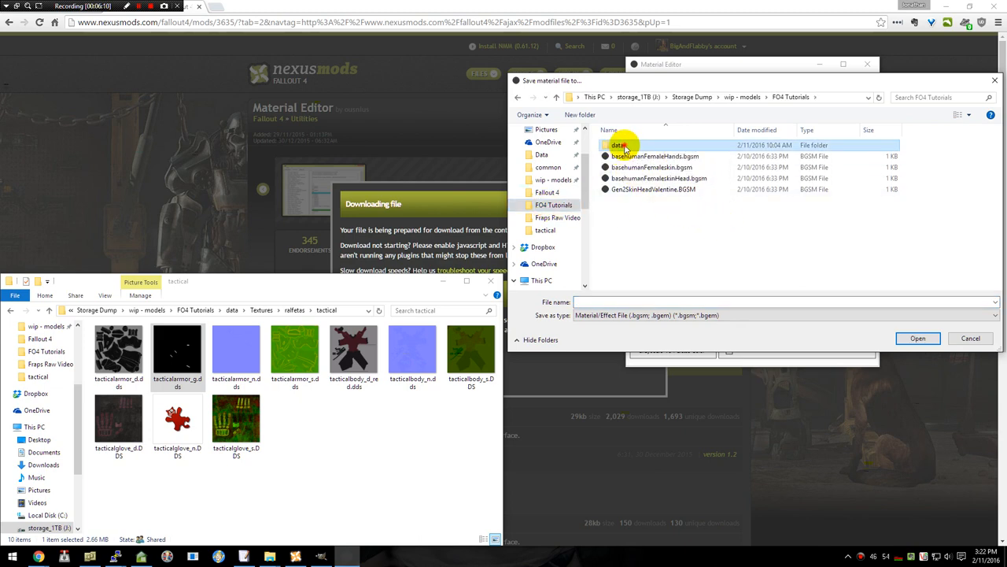
double_click(621, 145)
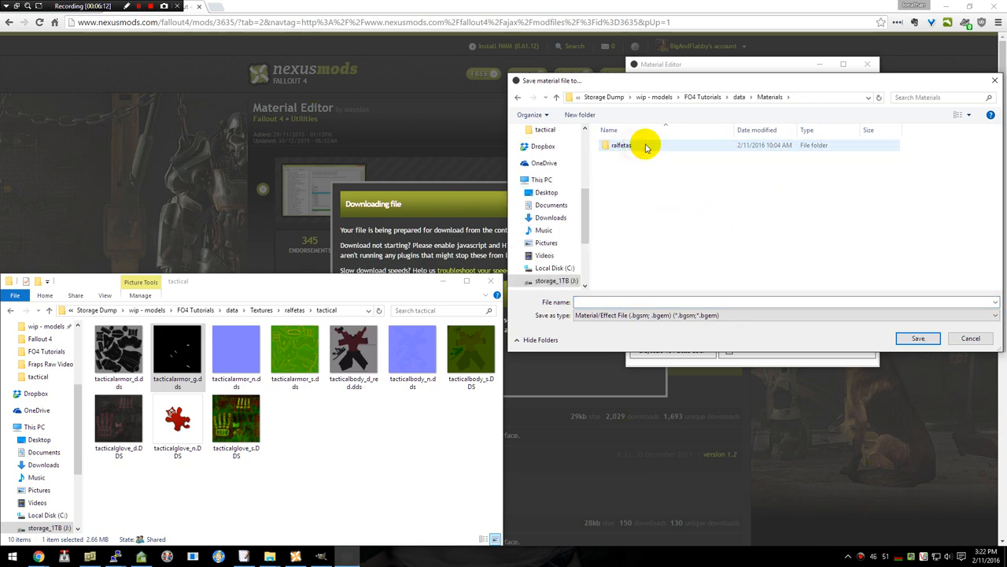
double_click(620, 145)
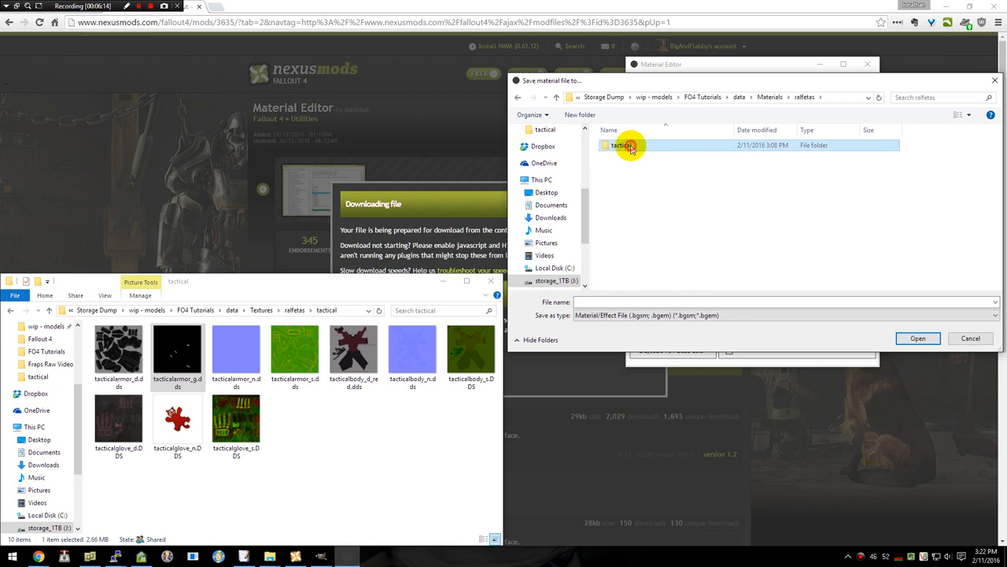
double_click(630, 145)
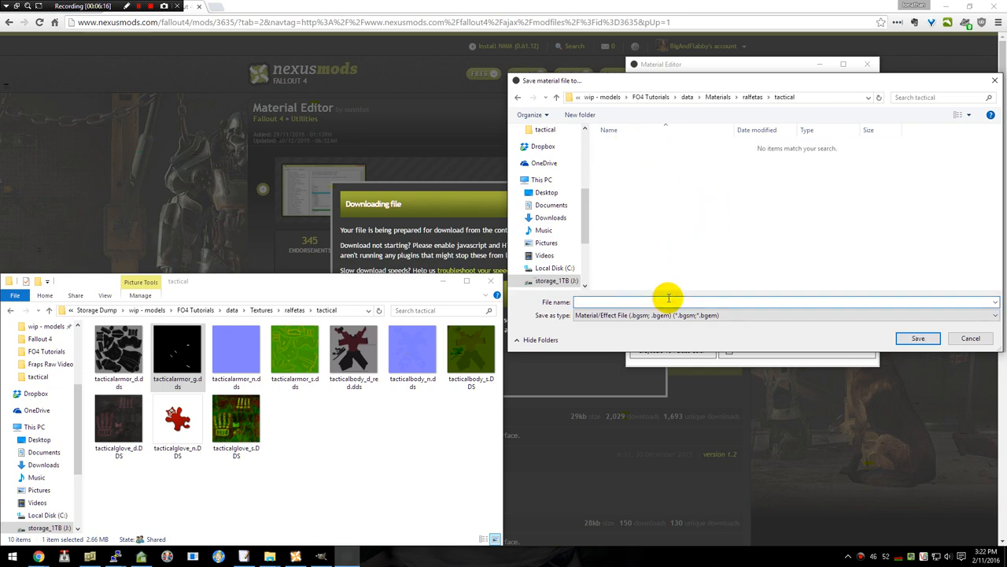
text(tactical-armor)
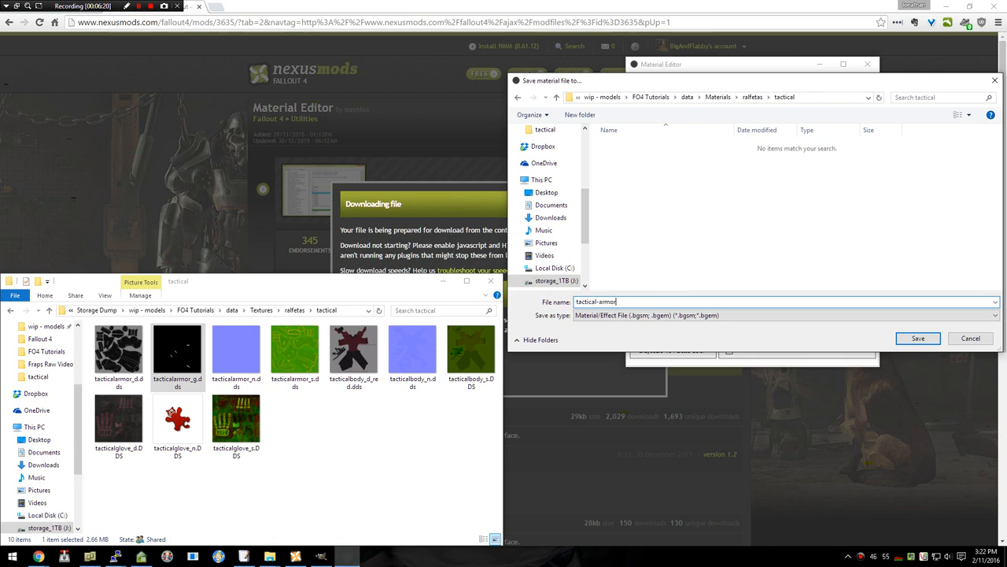
text(.bgsm)
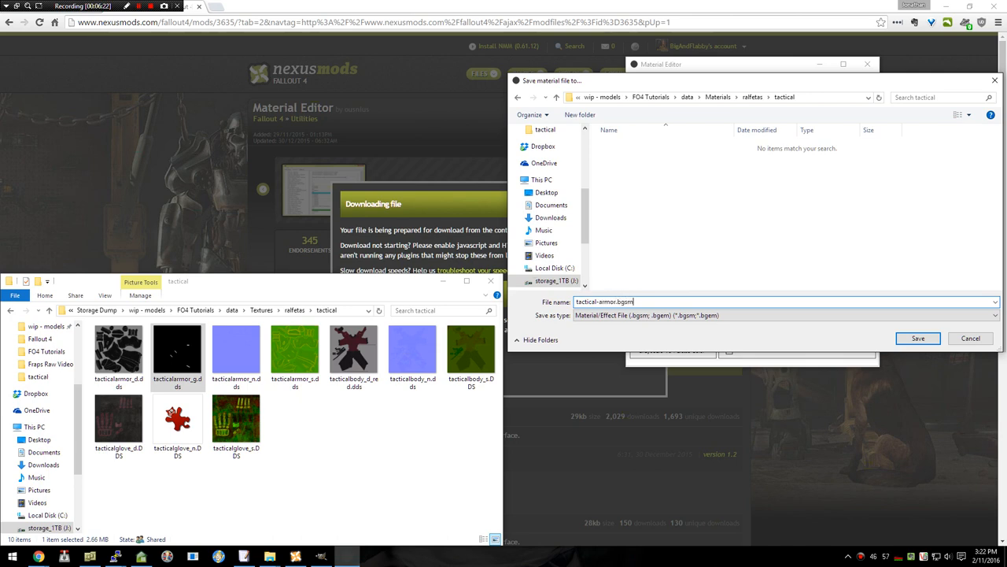
click(918, 337)
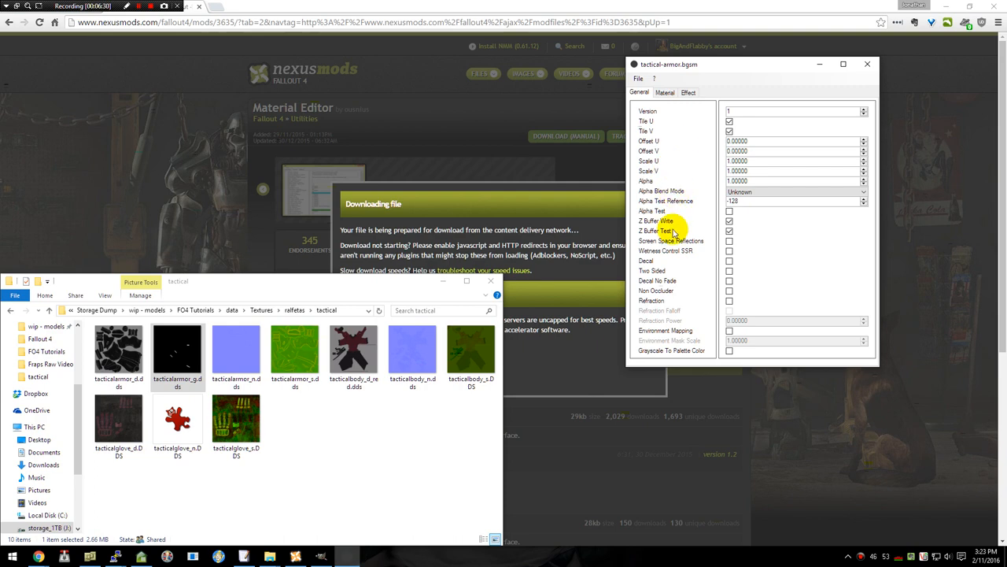
Review the Material tab's texture path fields including Glow, then save the armor material again.
click(664, 91)
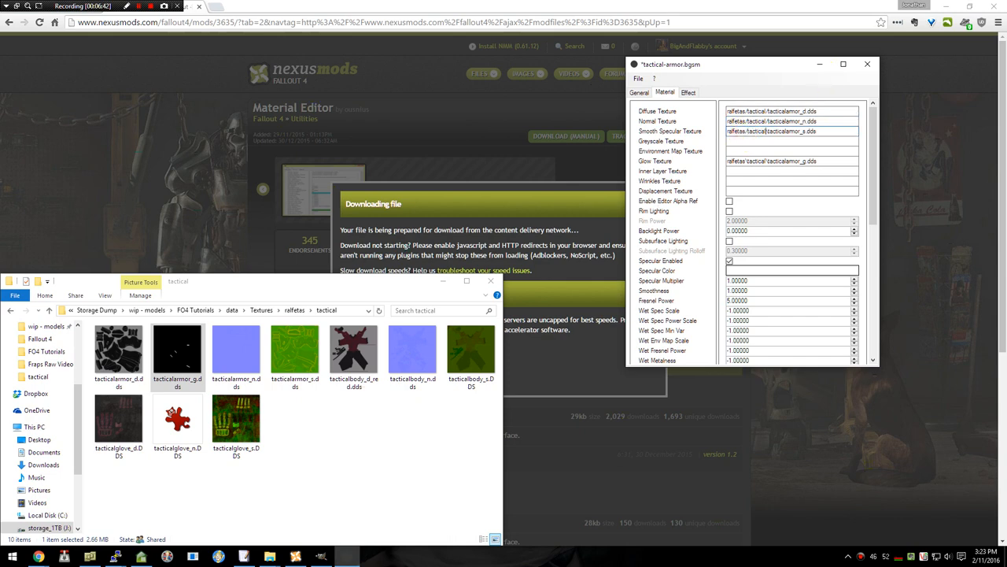
click(744, 161)
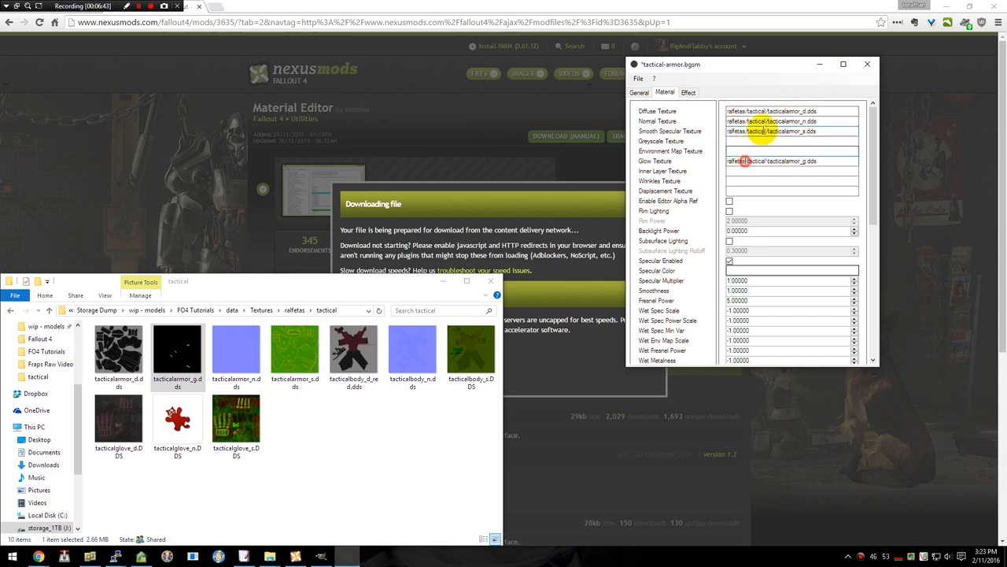
click(764, 160)
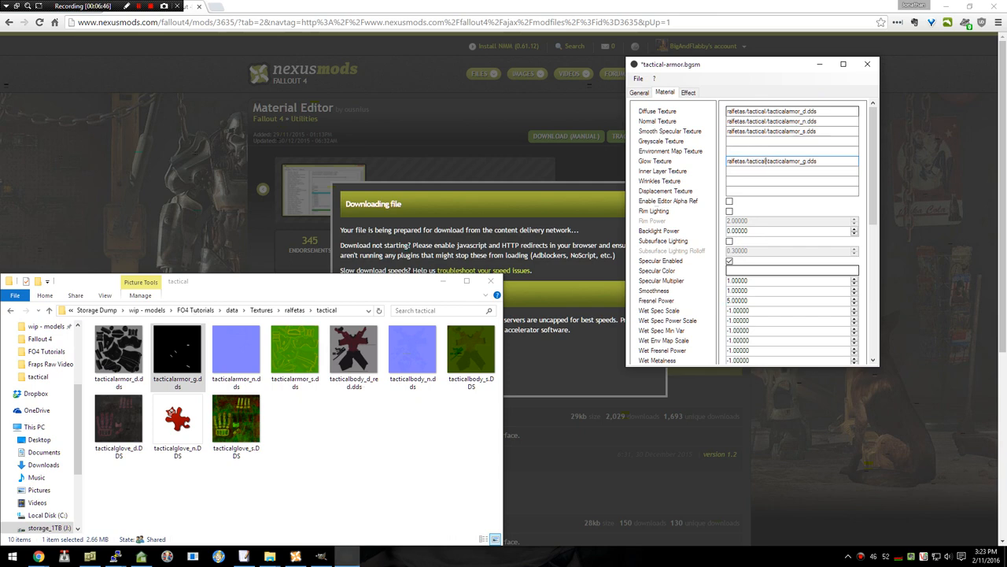
click(636, 79)
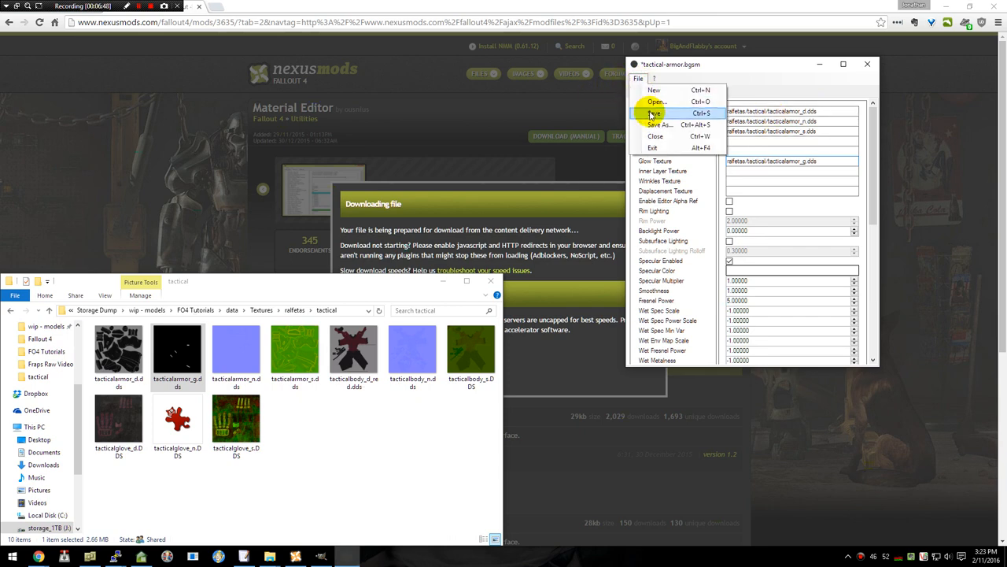
click(651, 113)
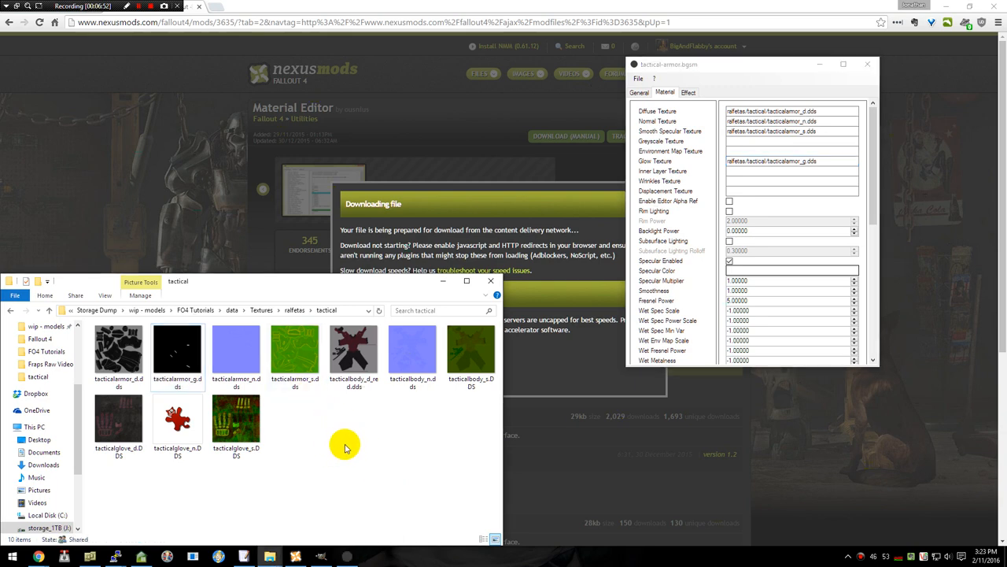
mouse_move(523, 387)
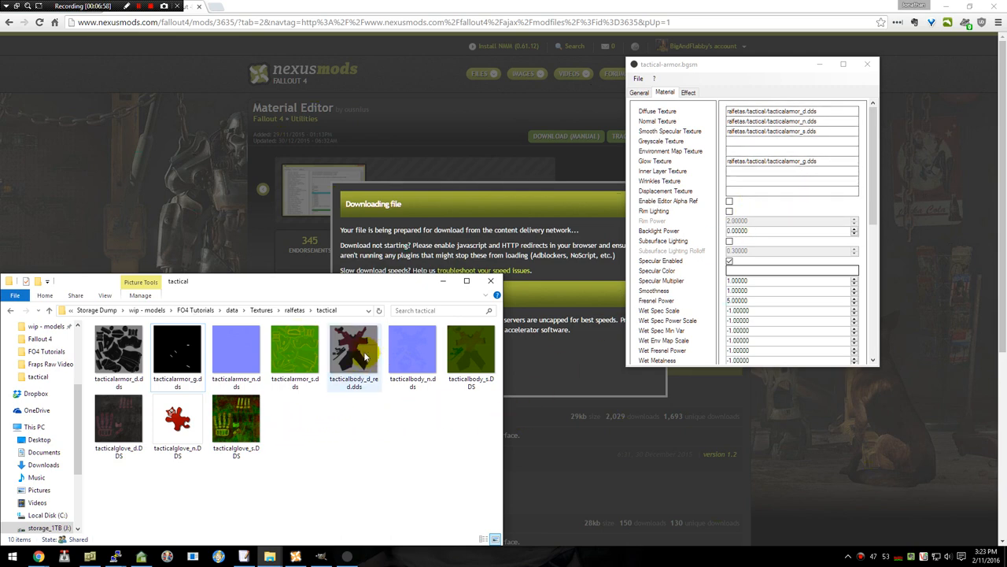
Set the Diffuse, Normal and Smooth Spec slots to the tacticalbody .dds textures, clearing Glow.
click(354, 350)
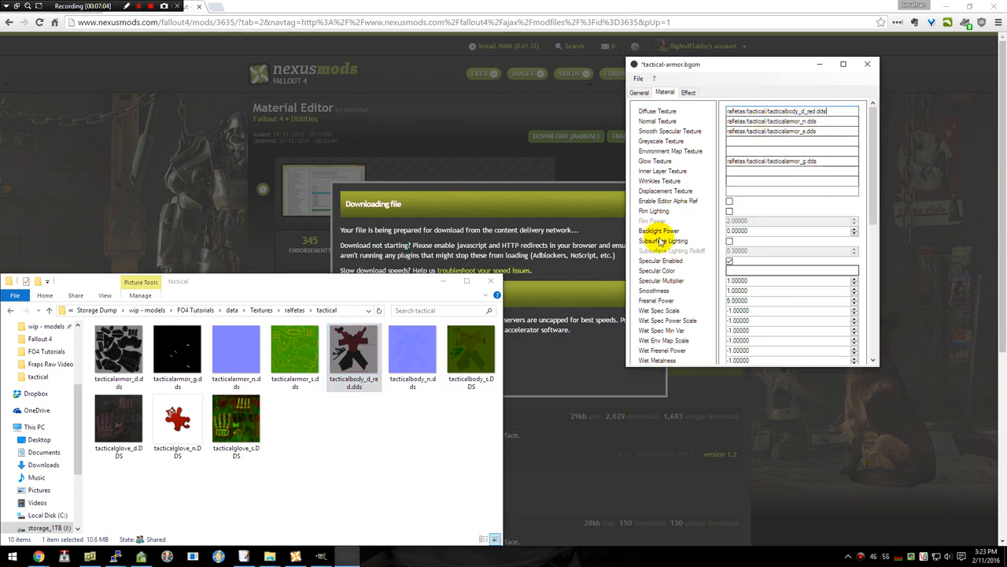
click(412, 344)
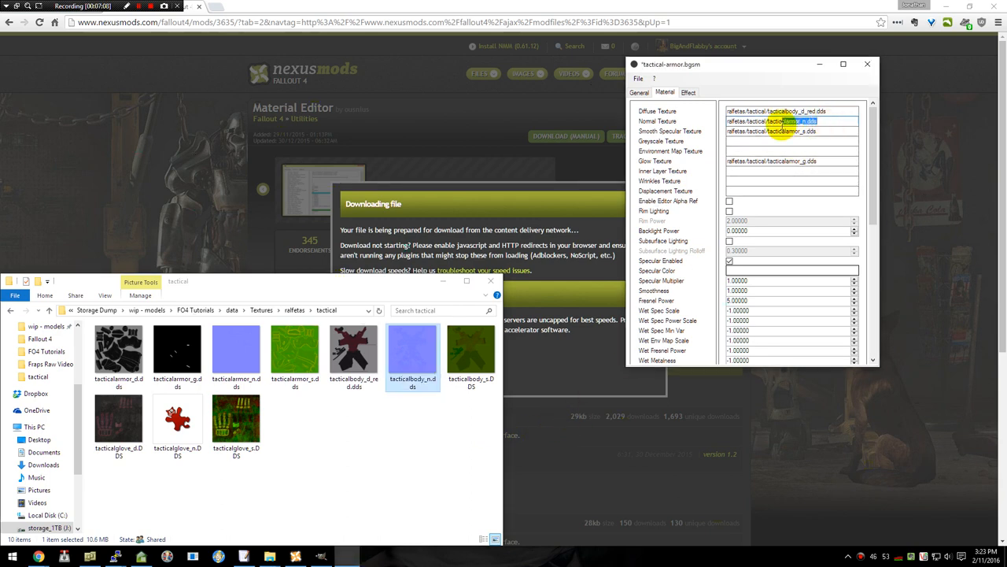
click(471, 352)
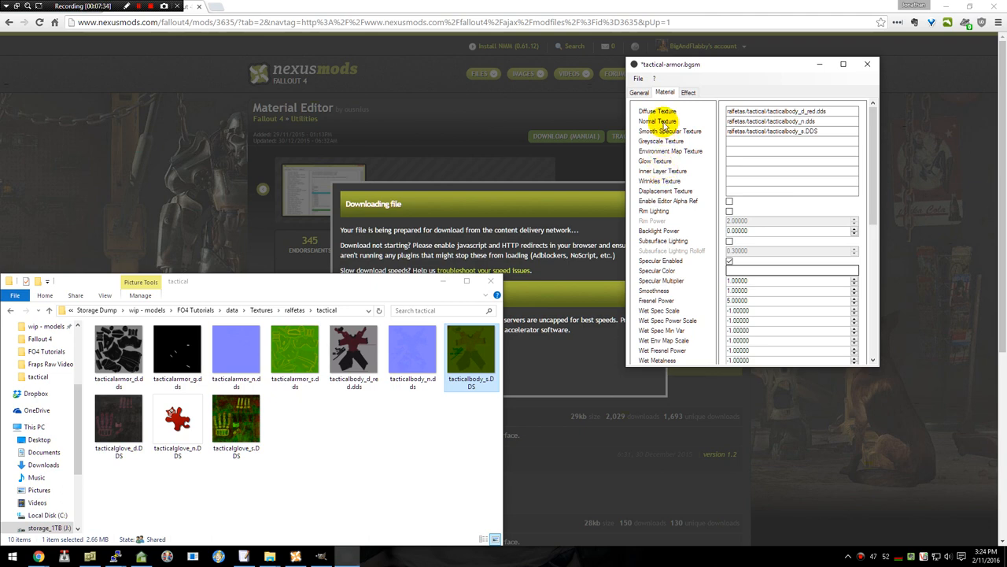
Save the body material as tactical-body.bgsm and swap its textures to the tacticalglove .DDS files.
click(636, 79)
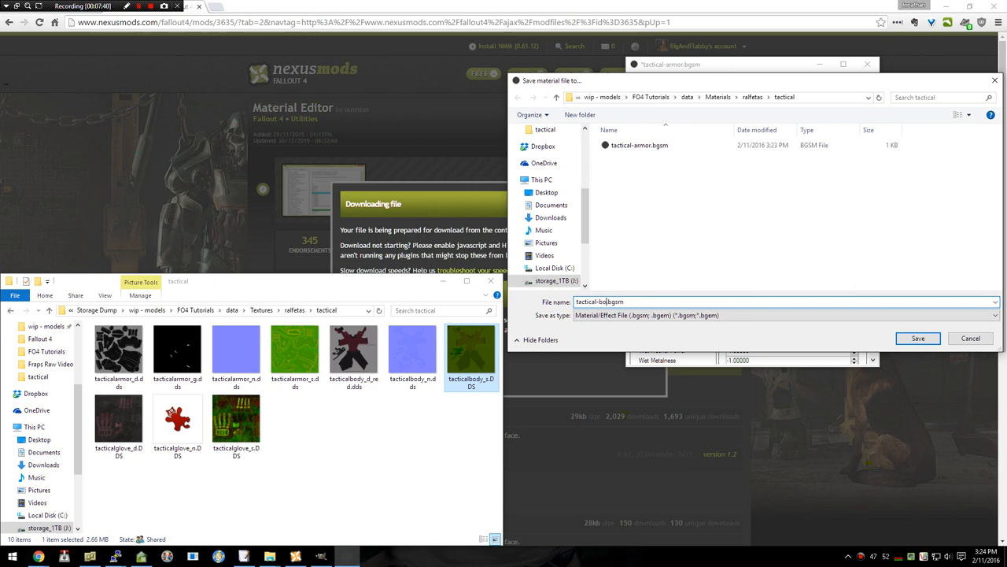
click(917, 337)
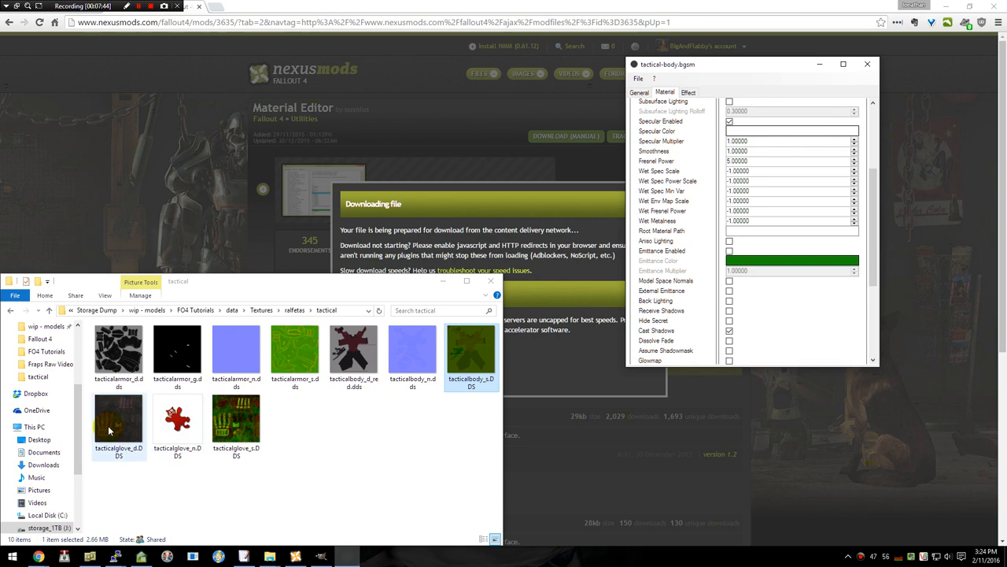
click(118, 425)
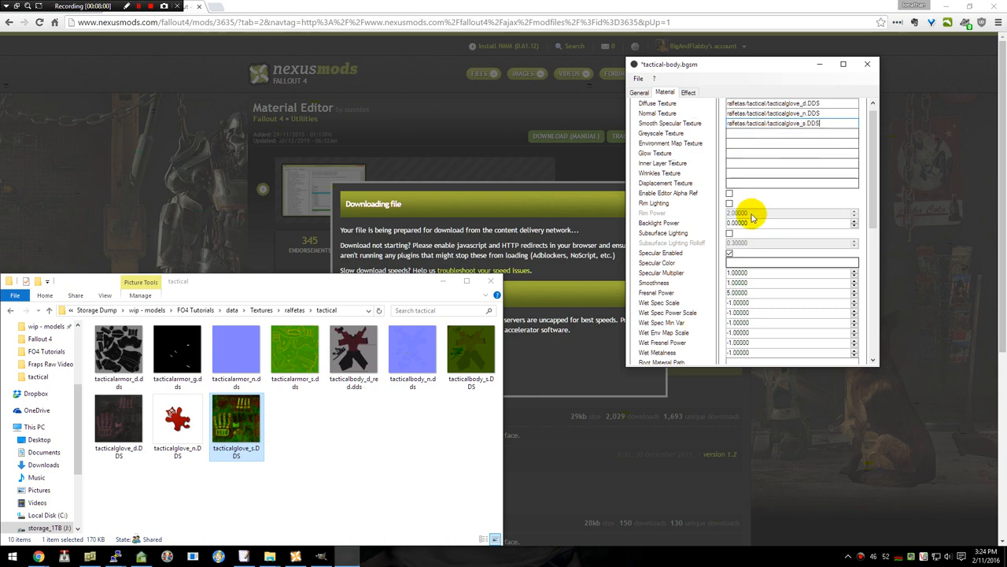
Save the glove variant under the new name tactical-gloves.bgsm.
click(639, 78)
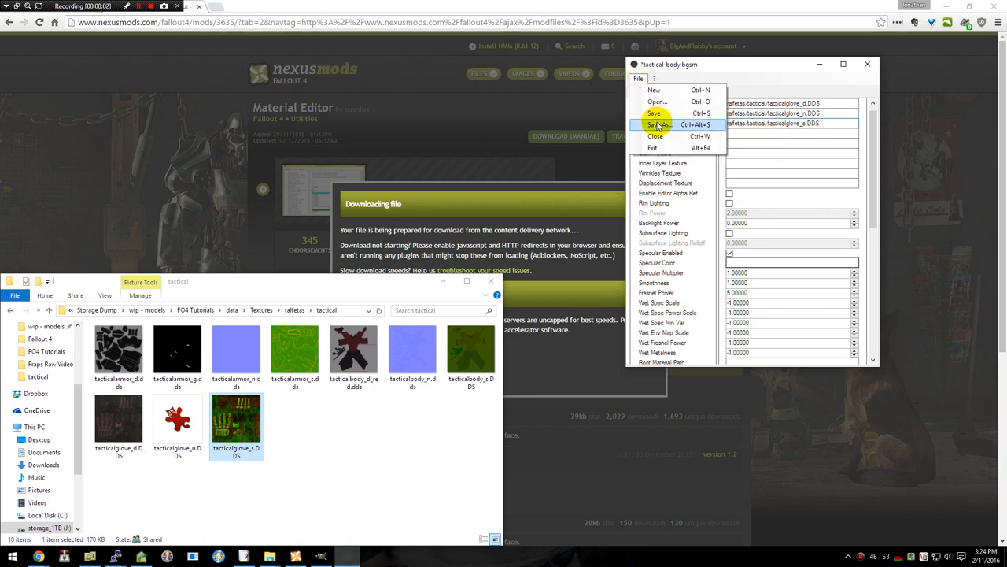
click(658, 124)
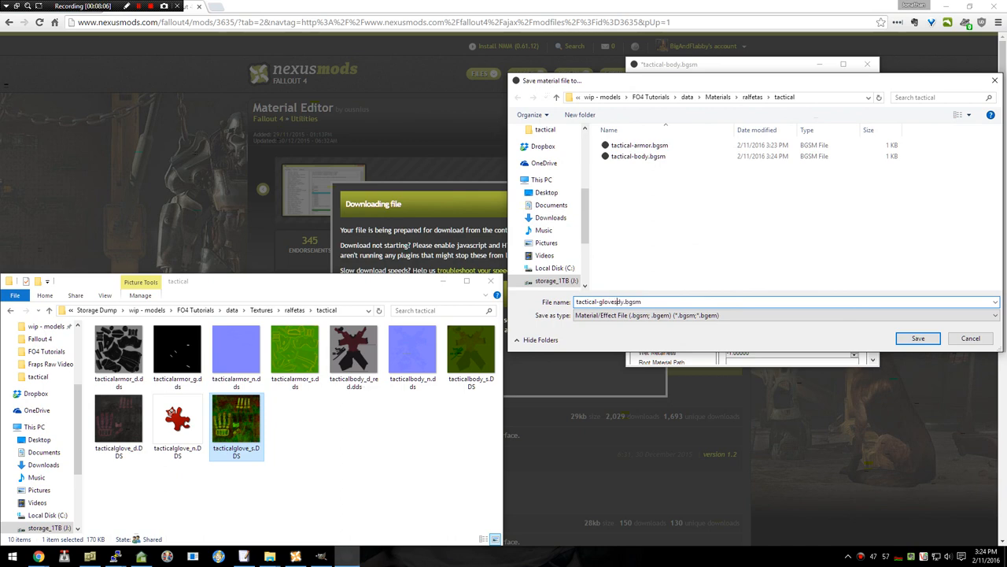
click(917, 337)
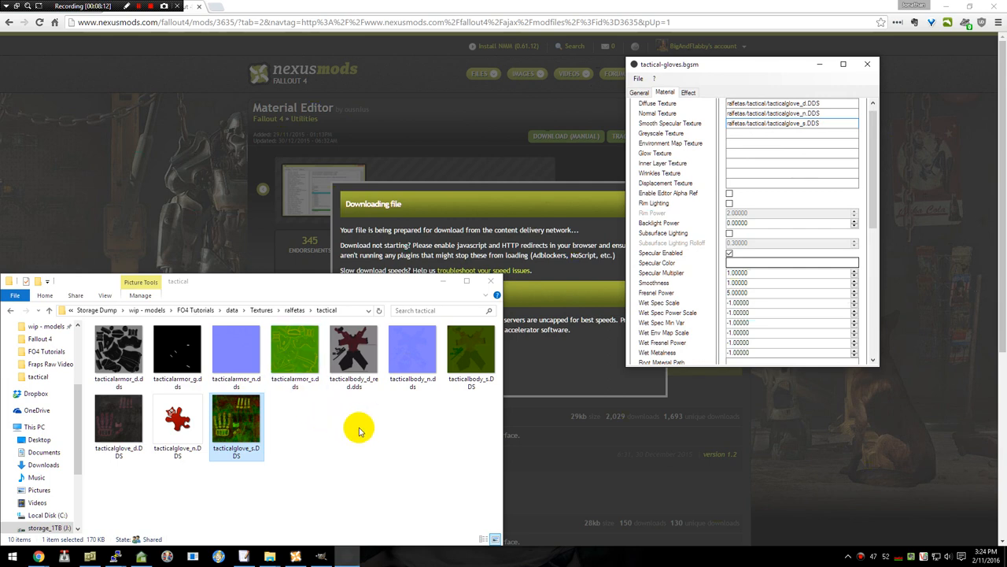
In File Explorer, go into the data Meshes folder toward the tactical.nif outfit mesh.
click(195, 310)
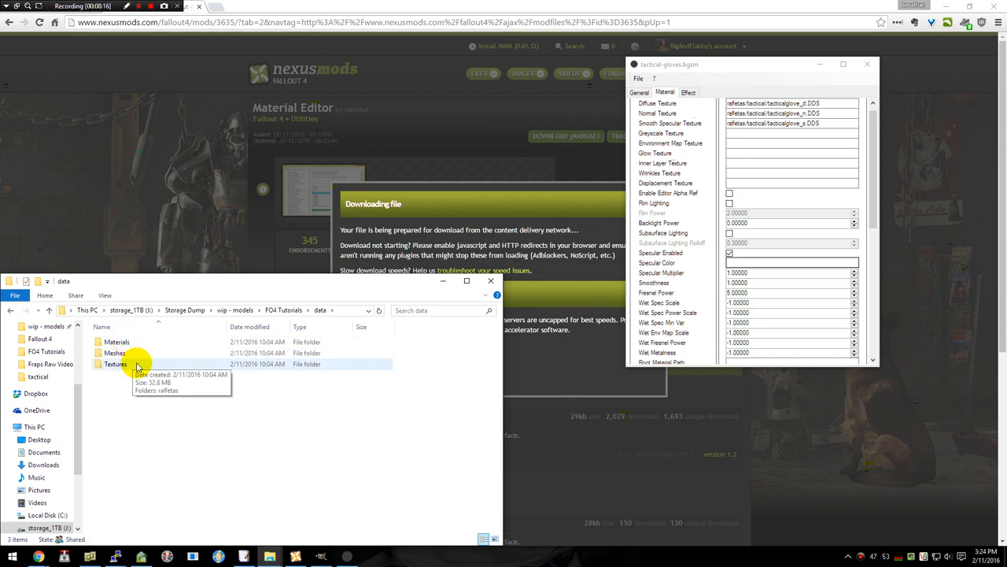
double_click(113, 350)
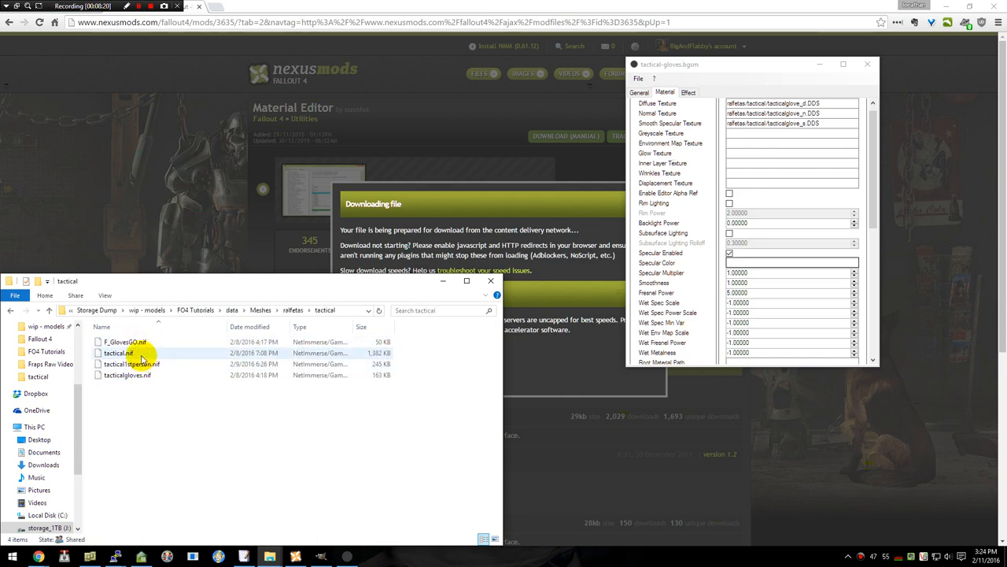
mouse_move(124, 354)
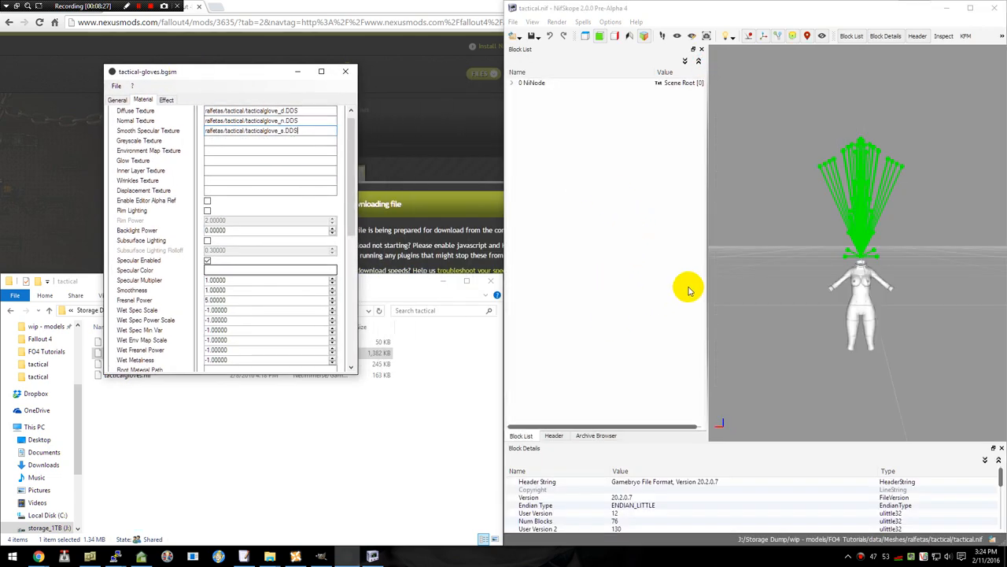
mouse_move(796, 305)
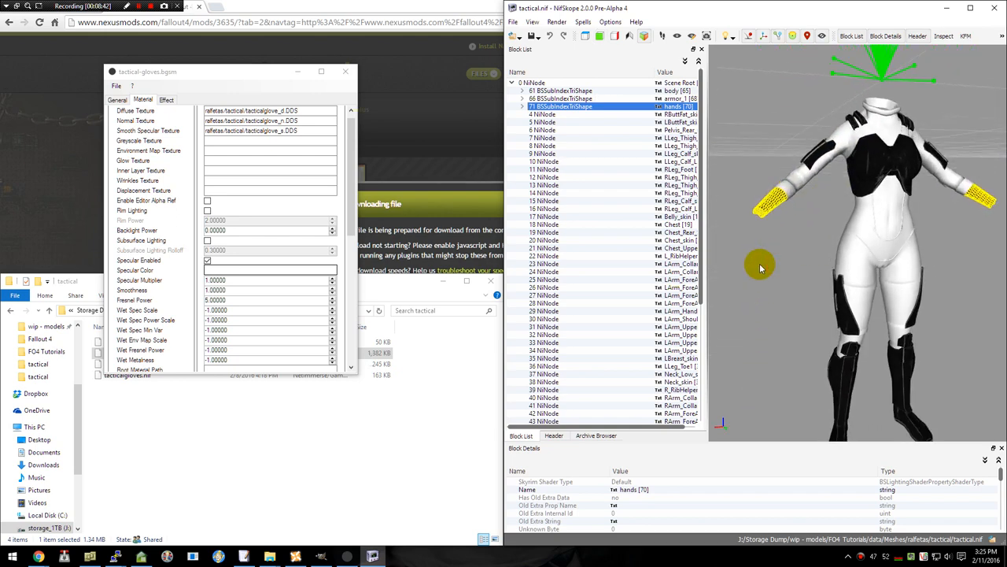
Expand the mesh pieces in NifSkope and select the body's BSLightingShaderProperty.
click(567, 90)
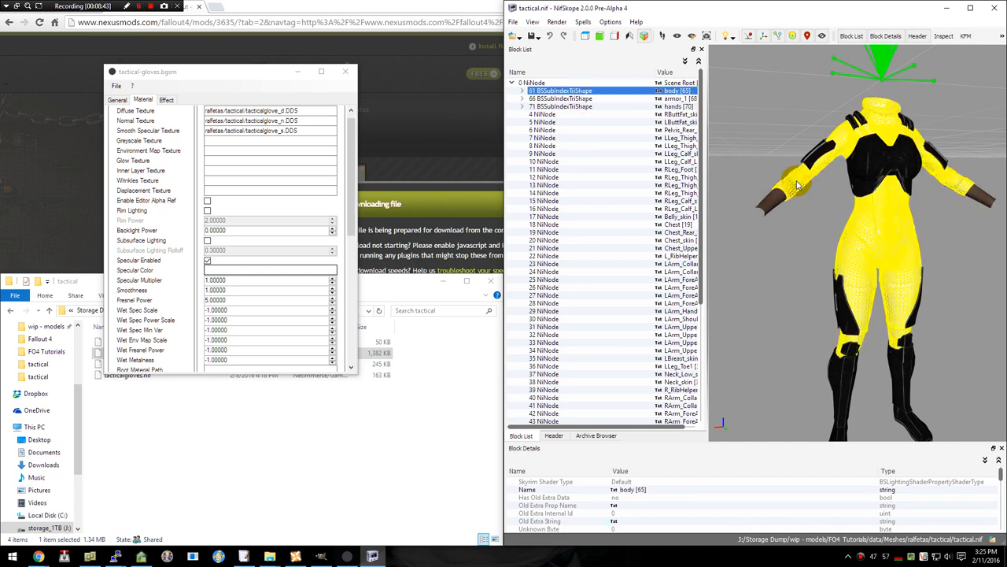
click(586, 98)
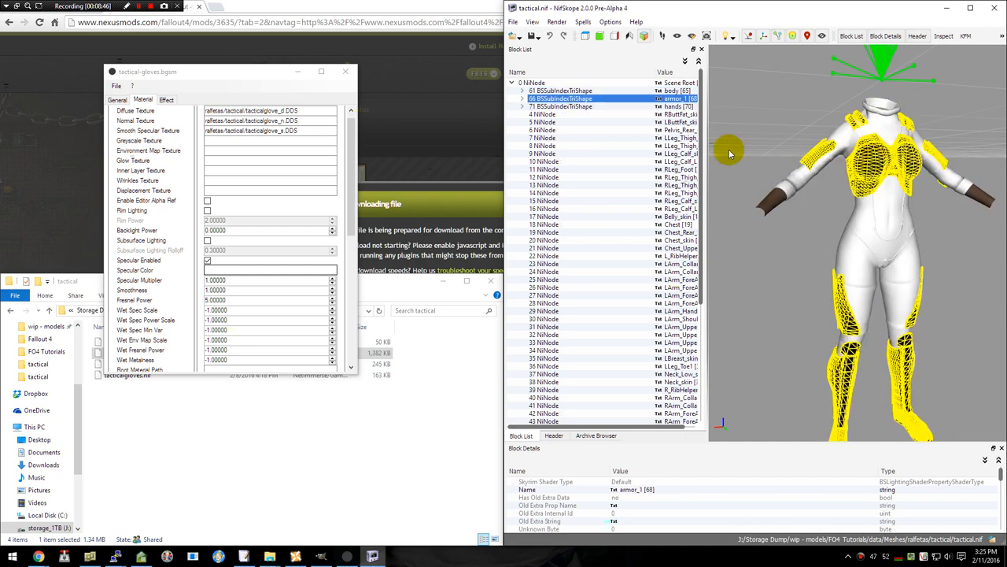
click(518, 98)
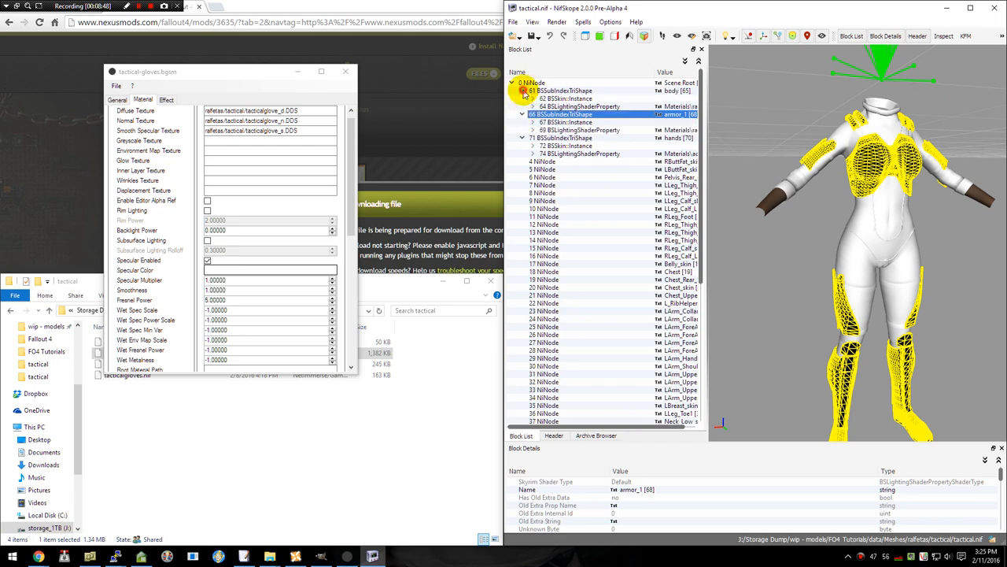
click(581, 107)
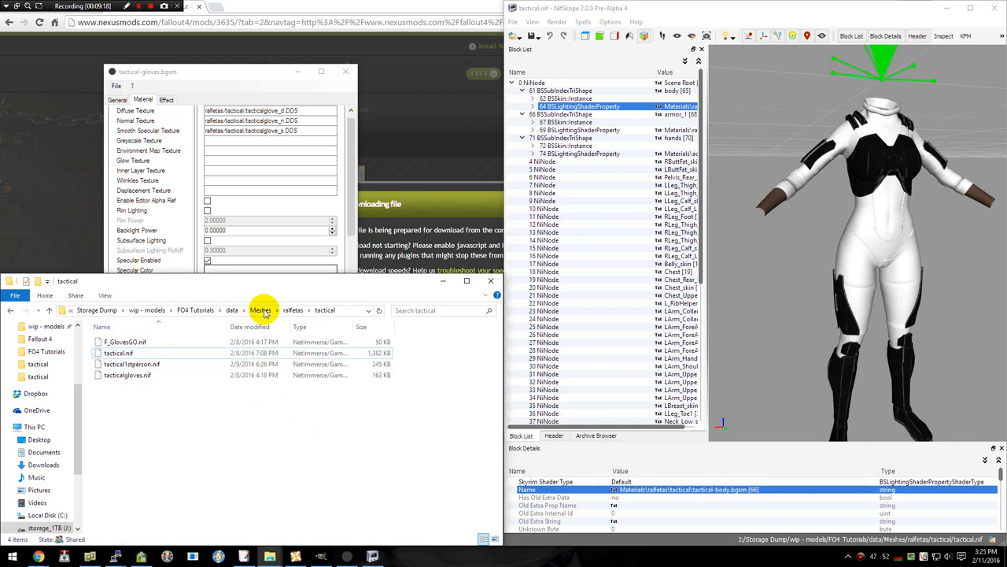
Set the body shader's Name to Materials\<author>\tactical\tactical-body.bgsm, checking the folder in Explorer.
click(261, 310)
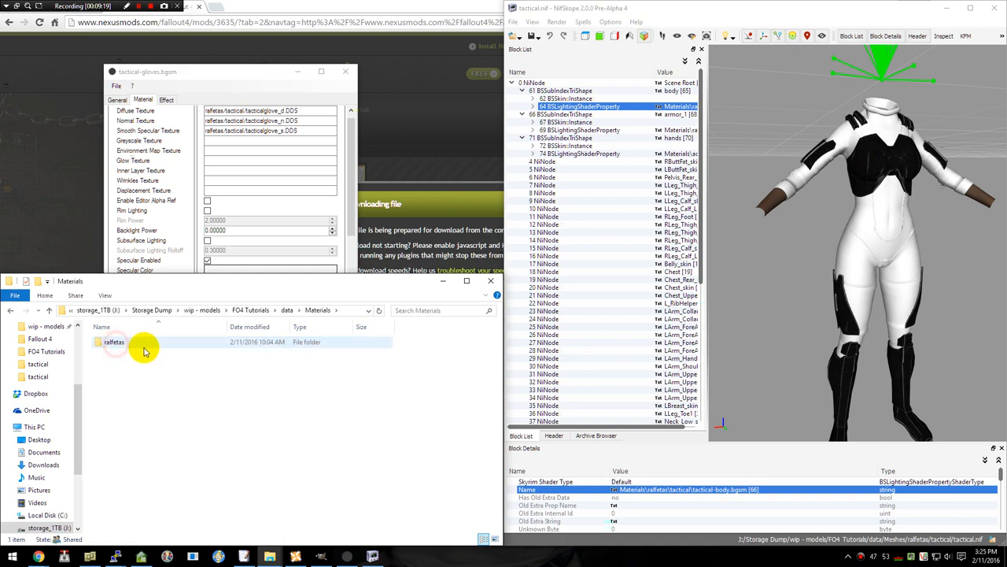
double_click(114, 343)
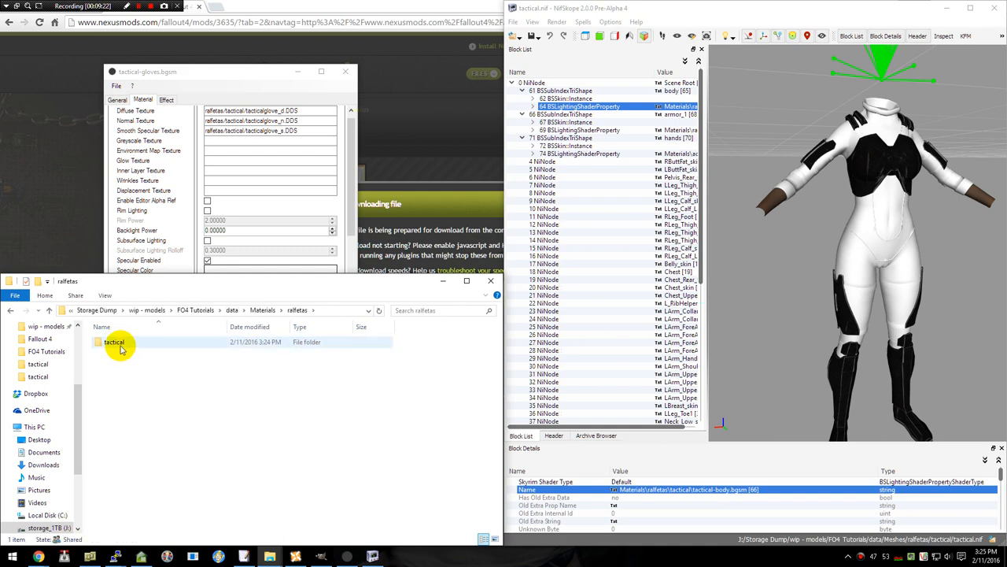
double_click(116, 343)
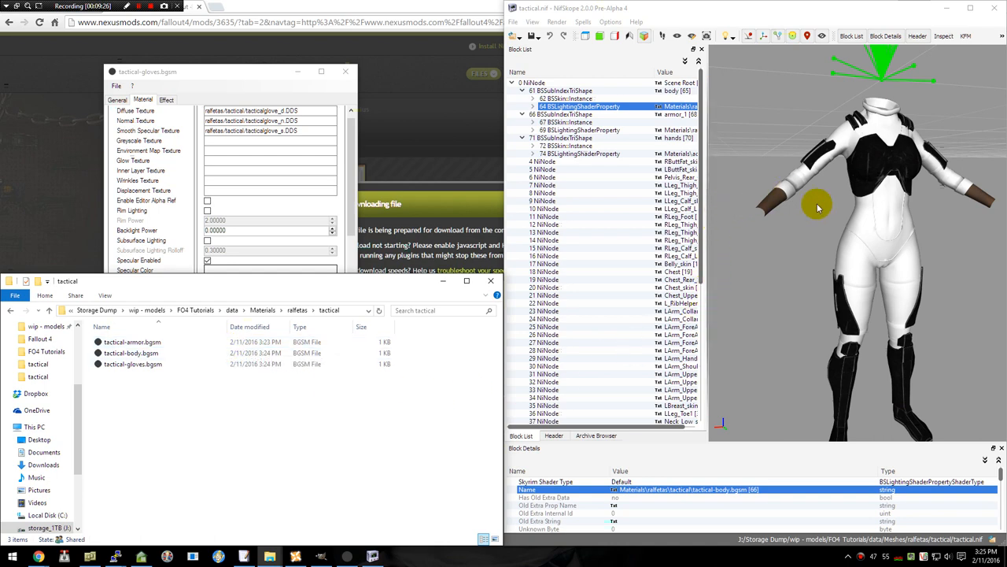
click(570, 90)
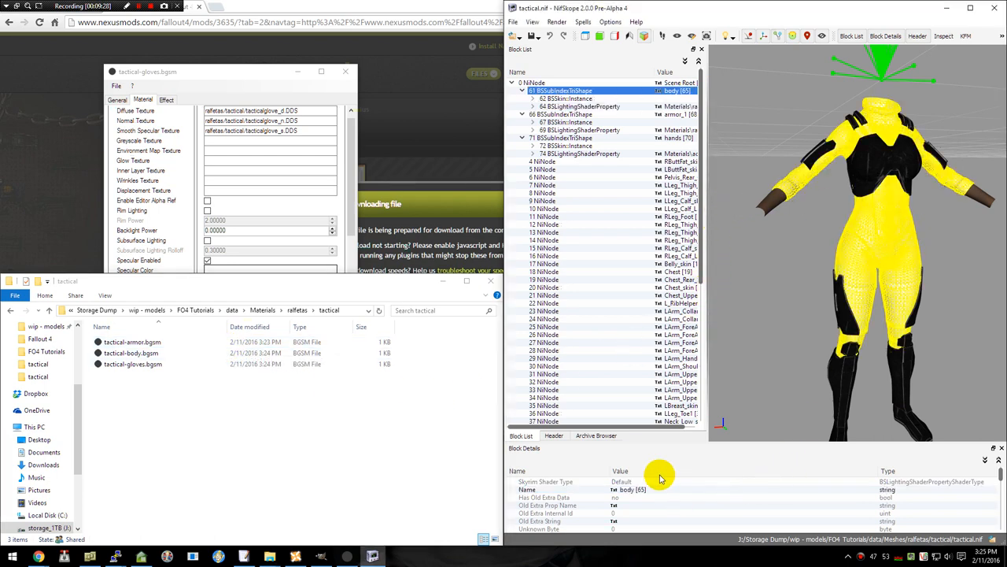
click(573, 107)
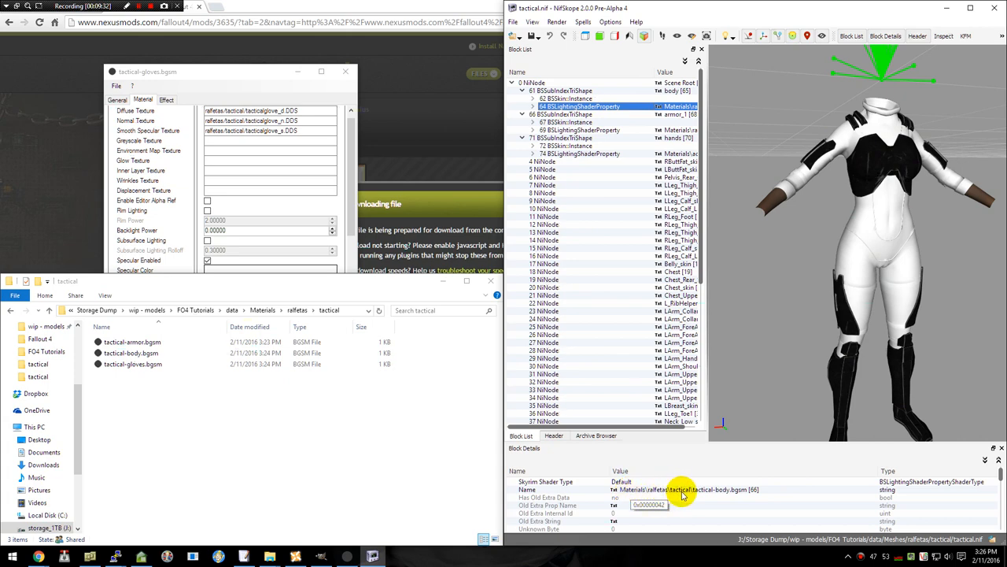
mouse_move(736, 497)
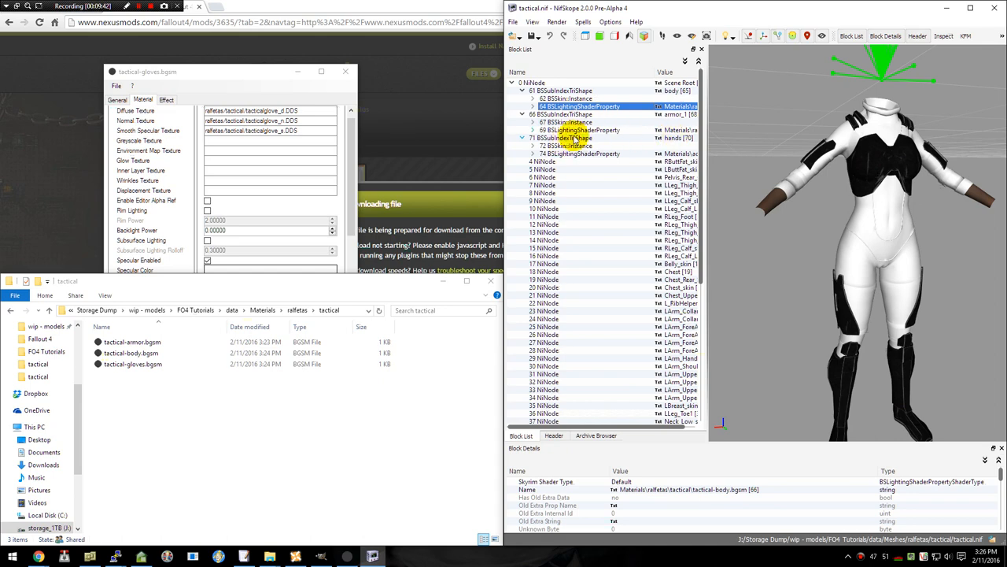
click(579, 129)
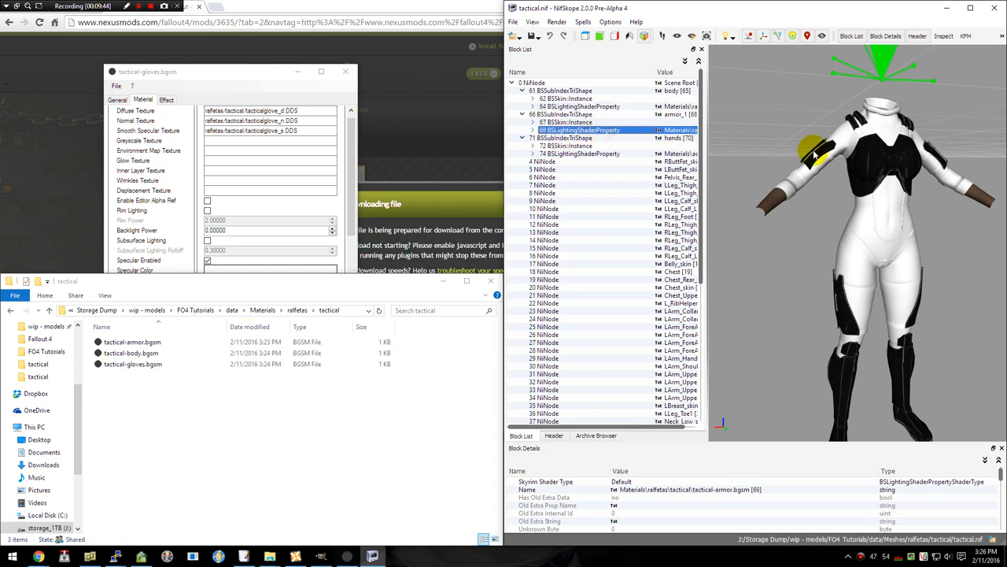
click(570, 114)
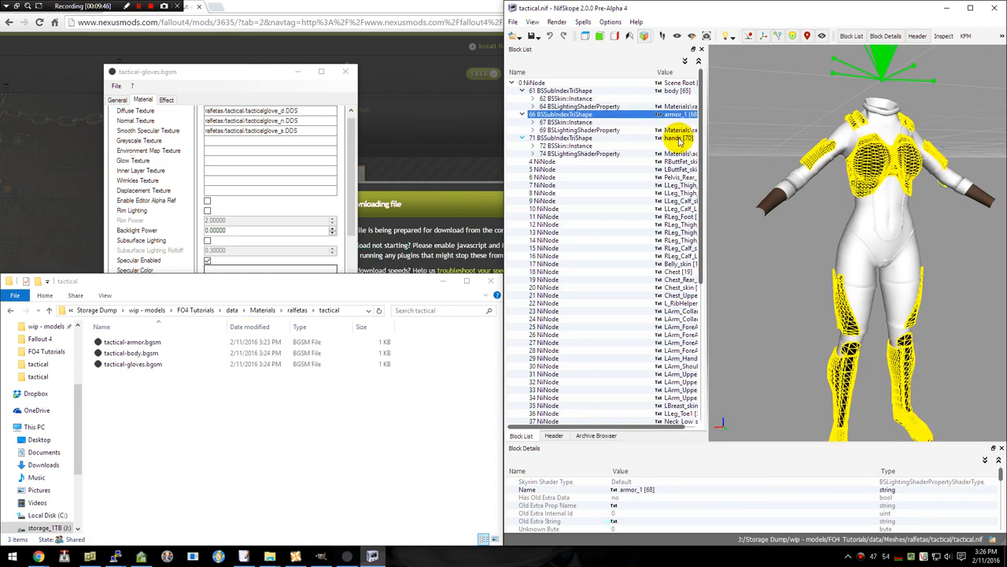
click(573, 129)
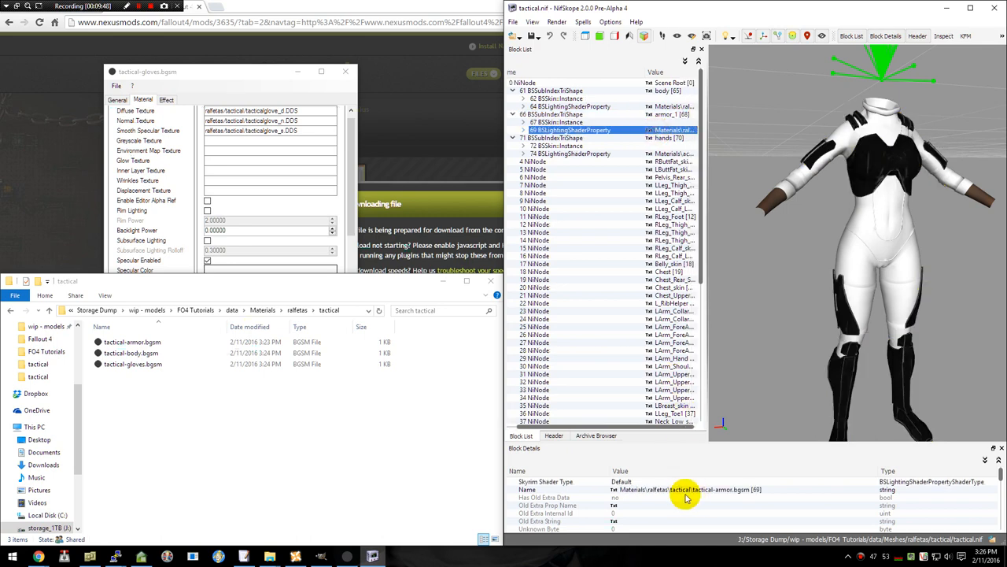
mouse_move(692, 494)
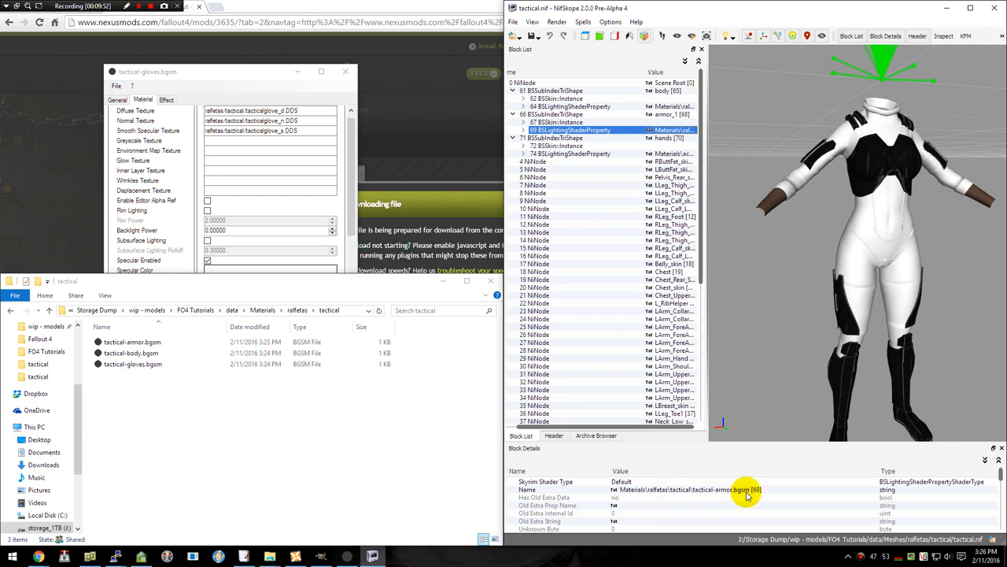
click(132, 343)
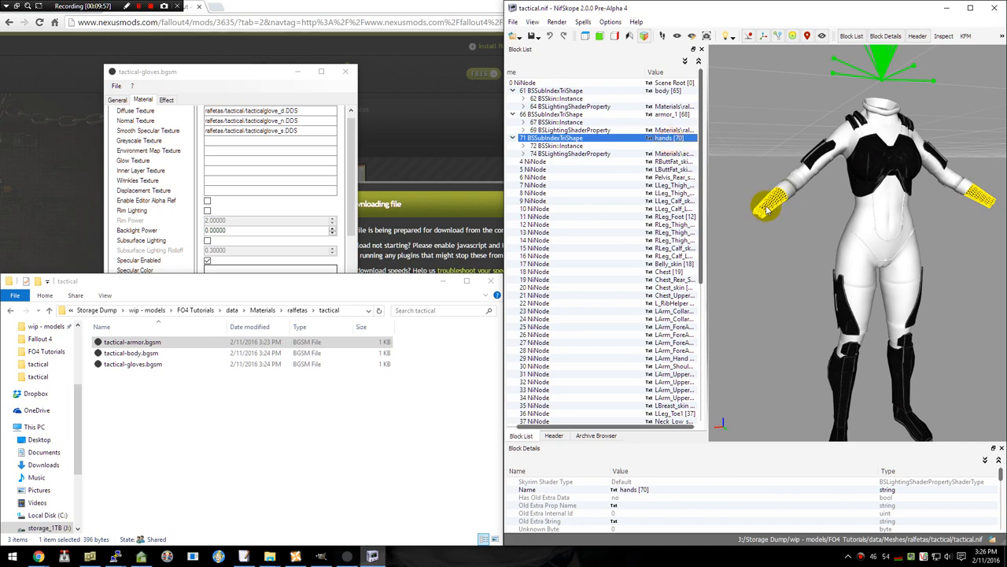
mouse_move(740, 149)
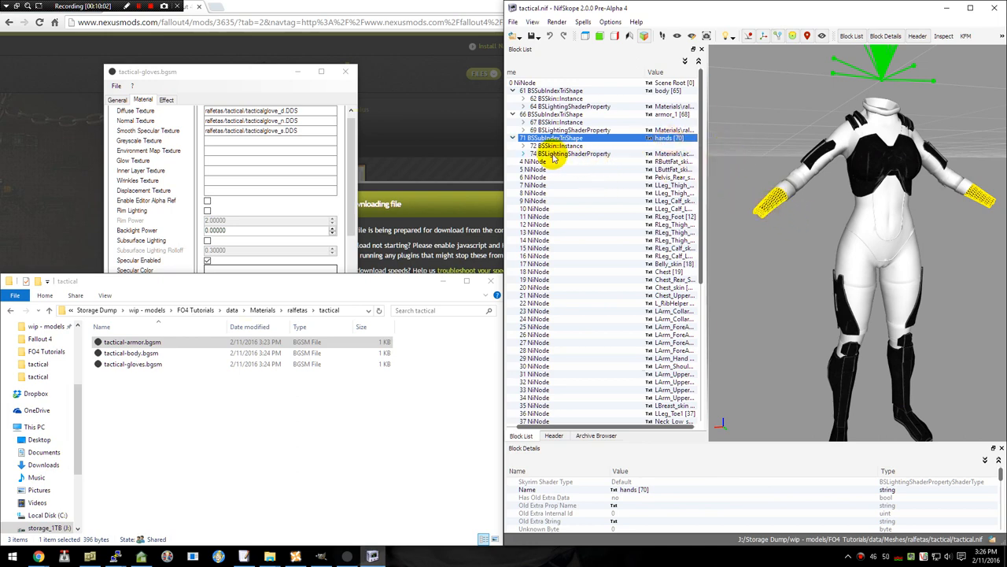
mouse_move(564, 157)
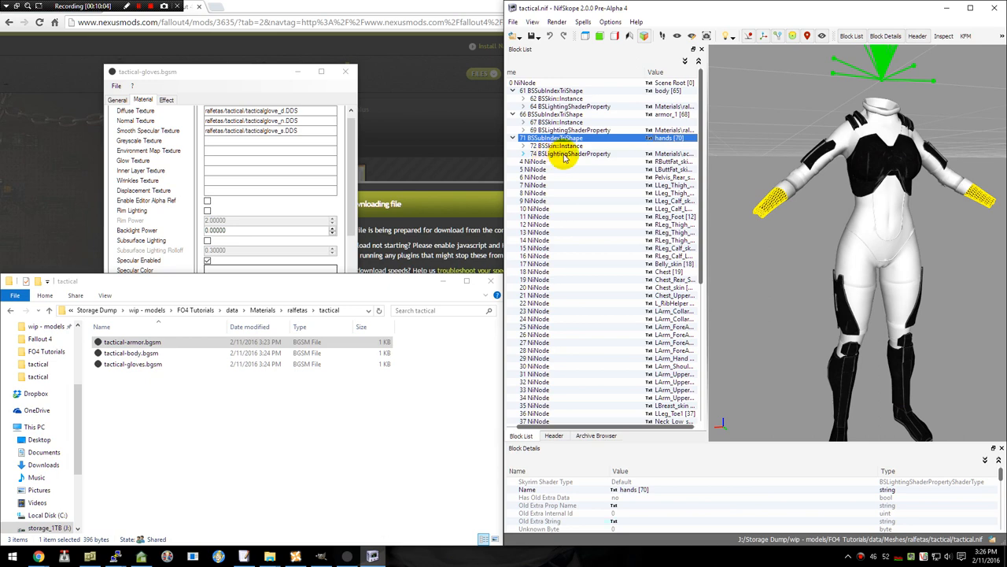
click(579, 155)
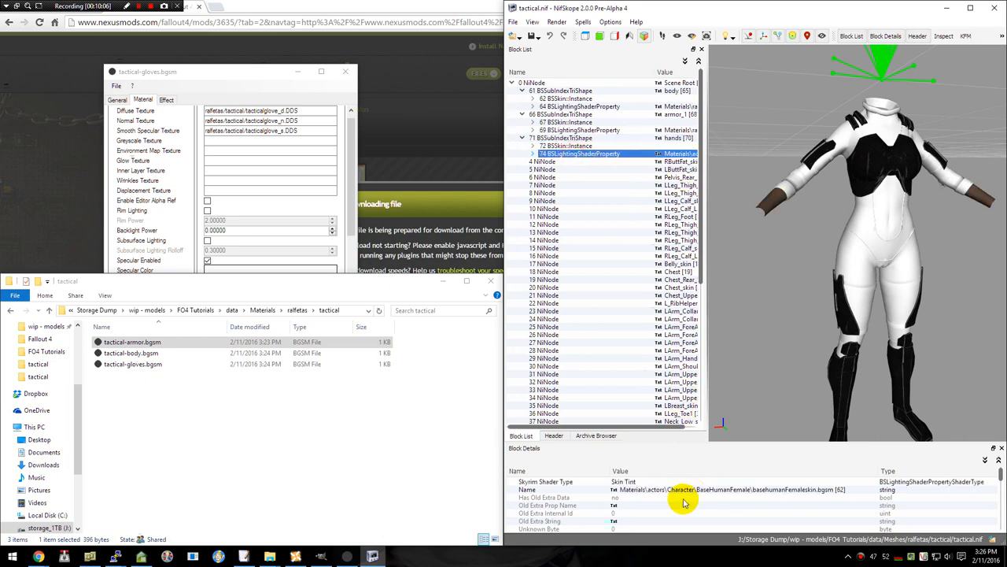
mouse_move(774, 508)
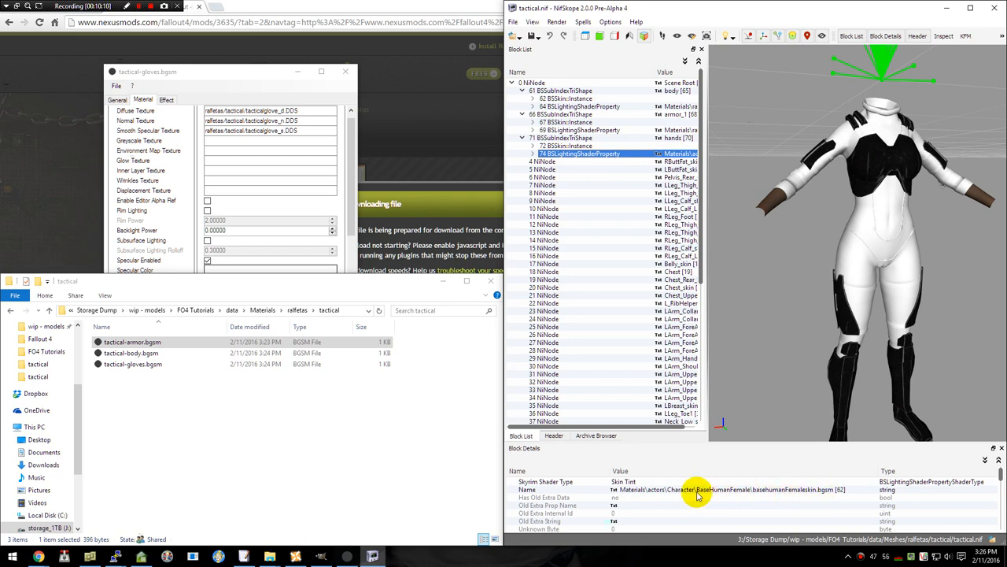
mouse_move(769, 494)
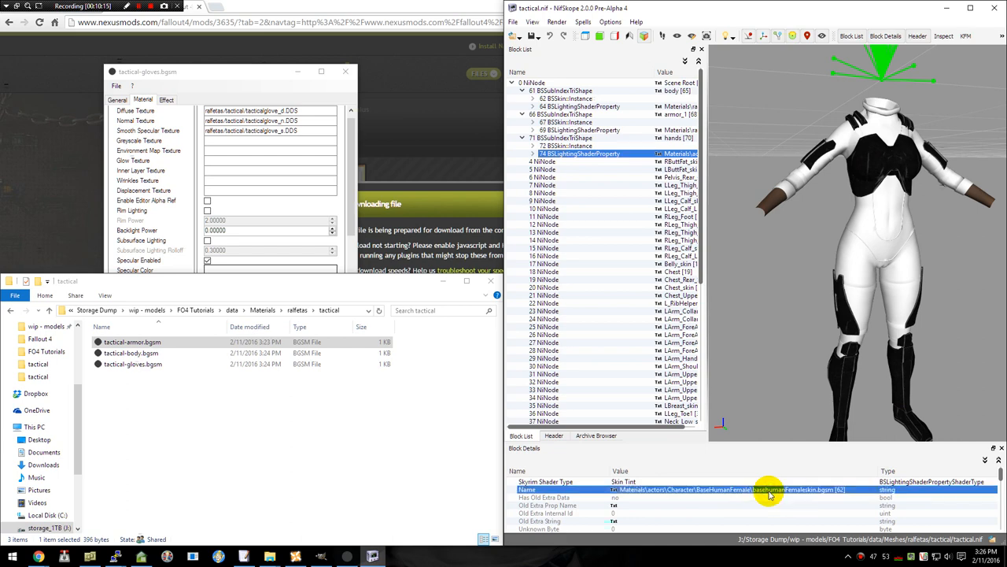
mouse_move(774, 477)
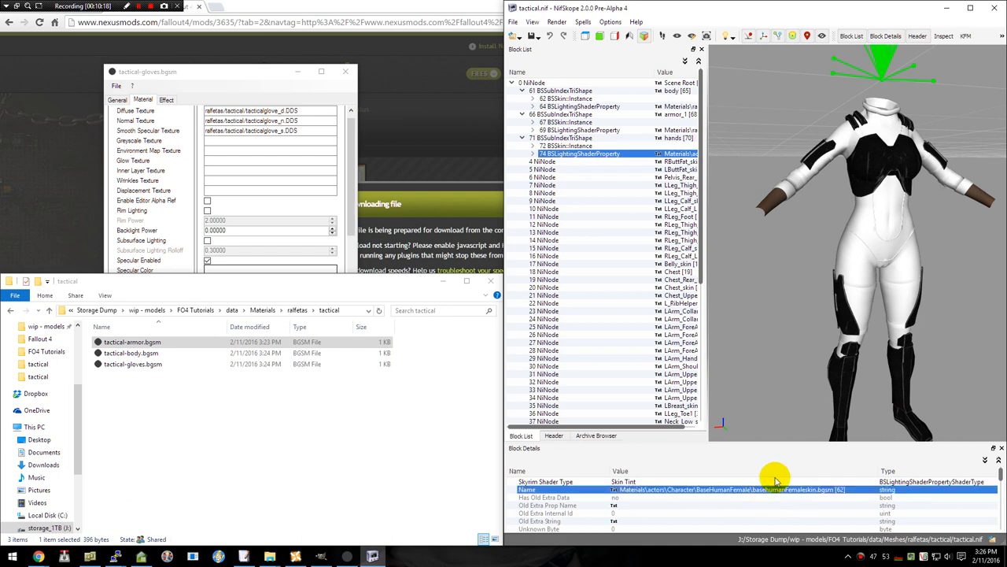
mouse_move(786, 230)
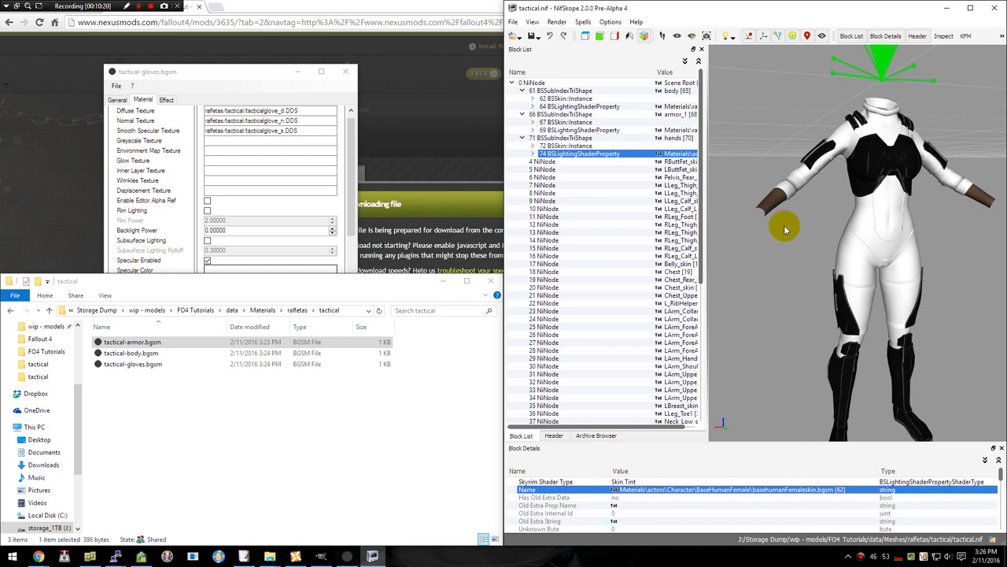
mouse_move(779, 237)
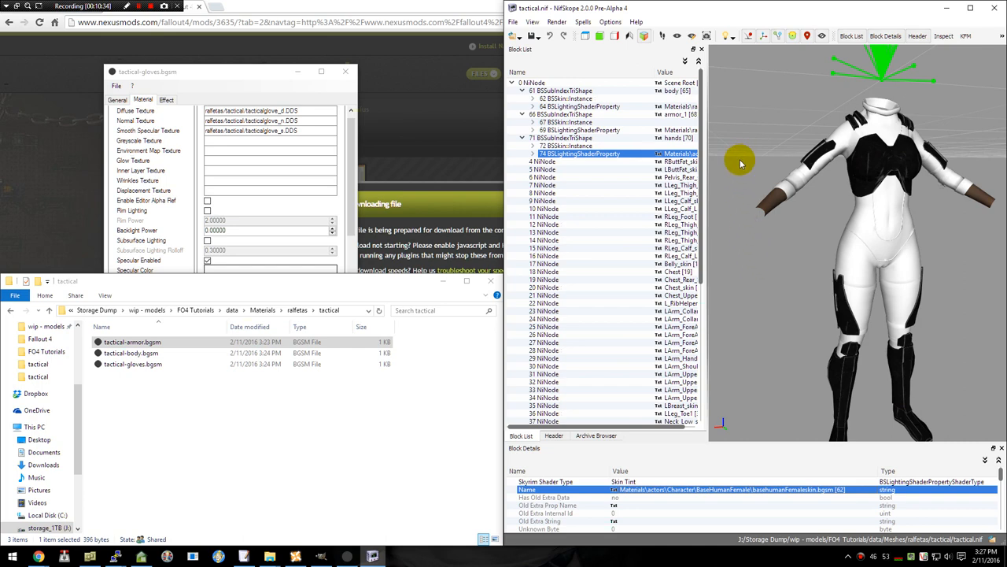
mouse_move(759, 144)
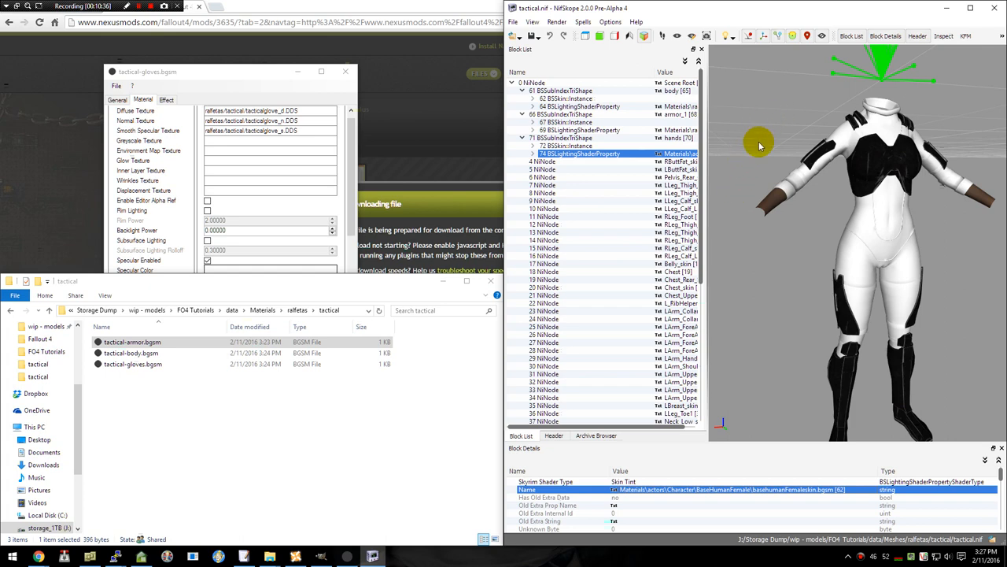
mouse_move(887, 79)
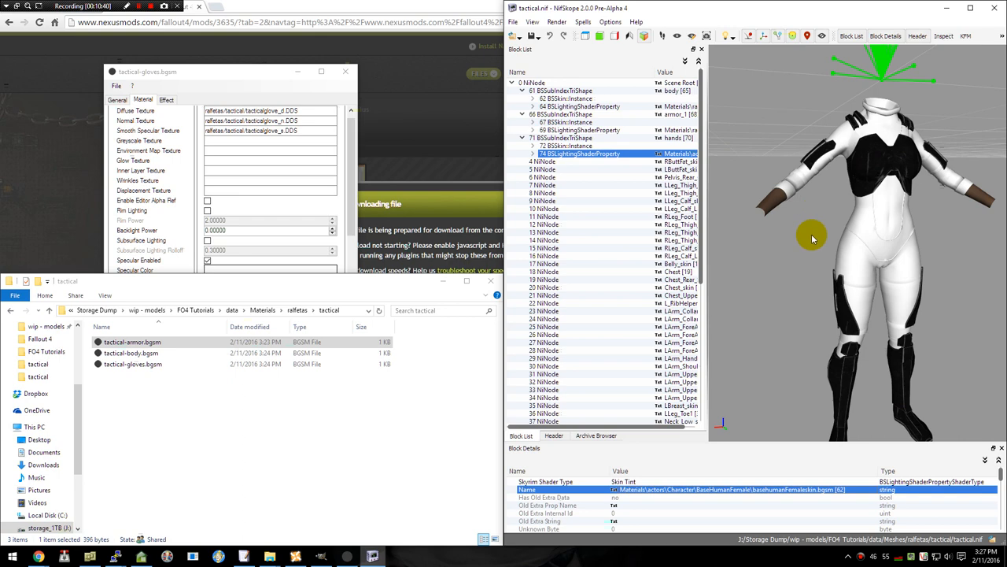
mouse_move(789, 304)
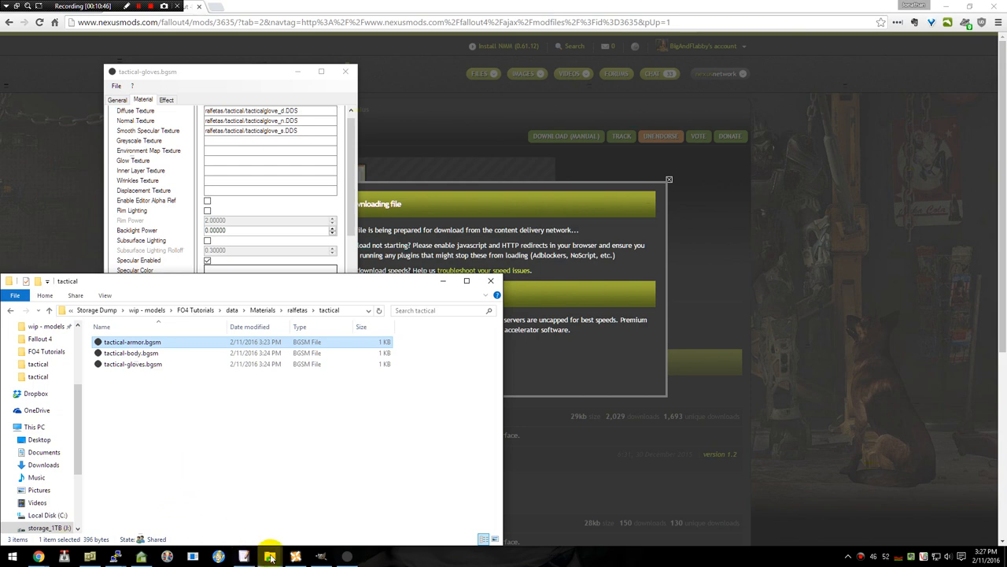
In a second Explorer window at Fallout 4\Data\materials, select the author folder for the copied tactical .bgsm files.
click(271, 554)
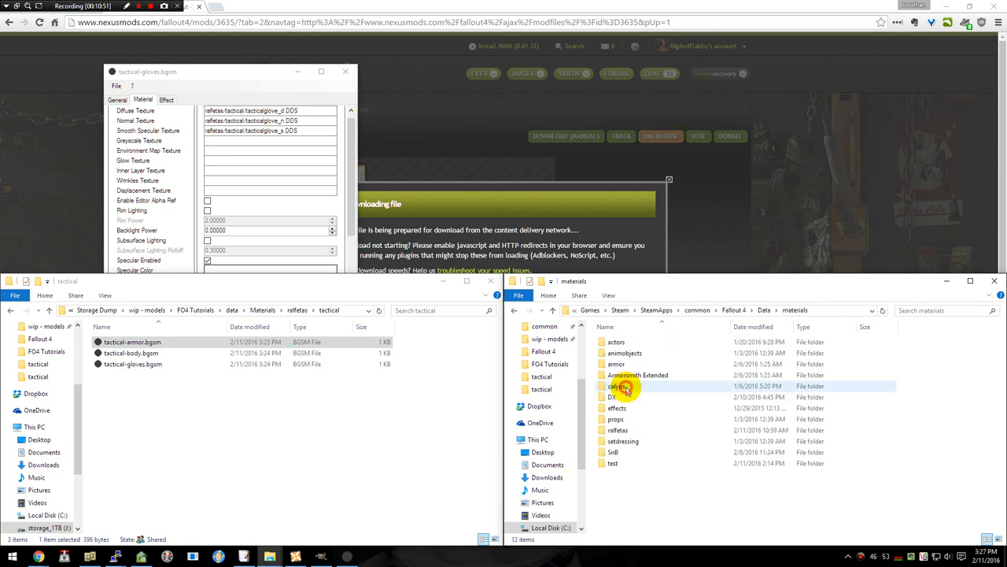
click(617, 430)
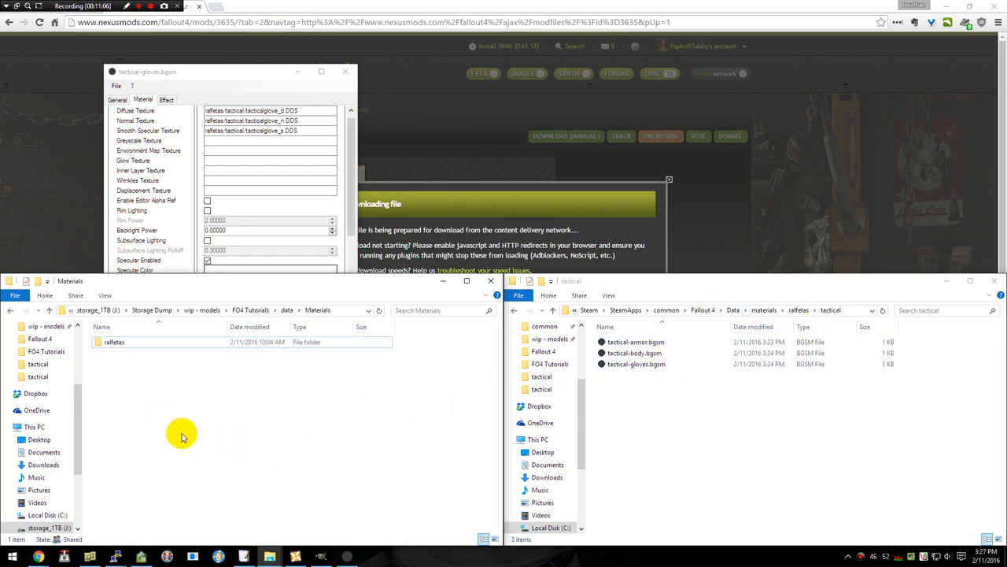
mouse_move(181, 411)
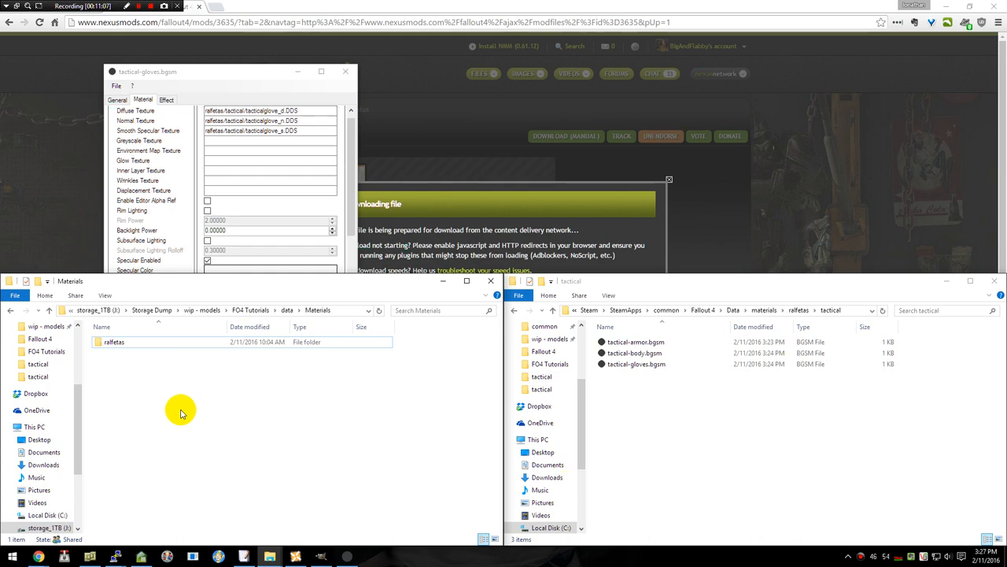